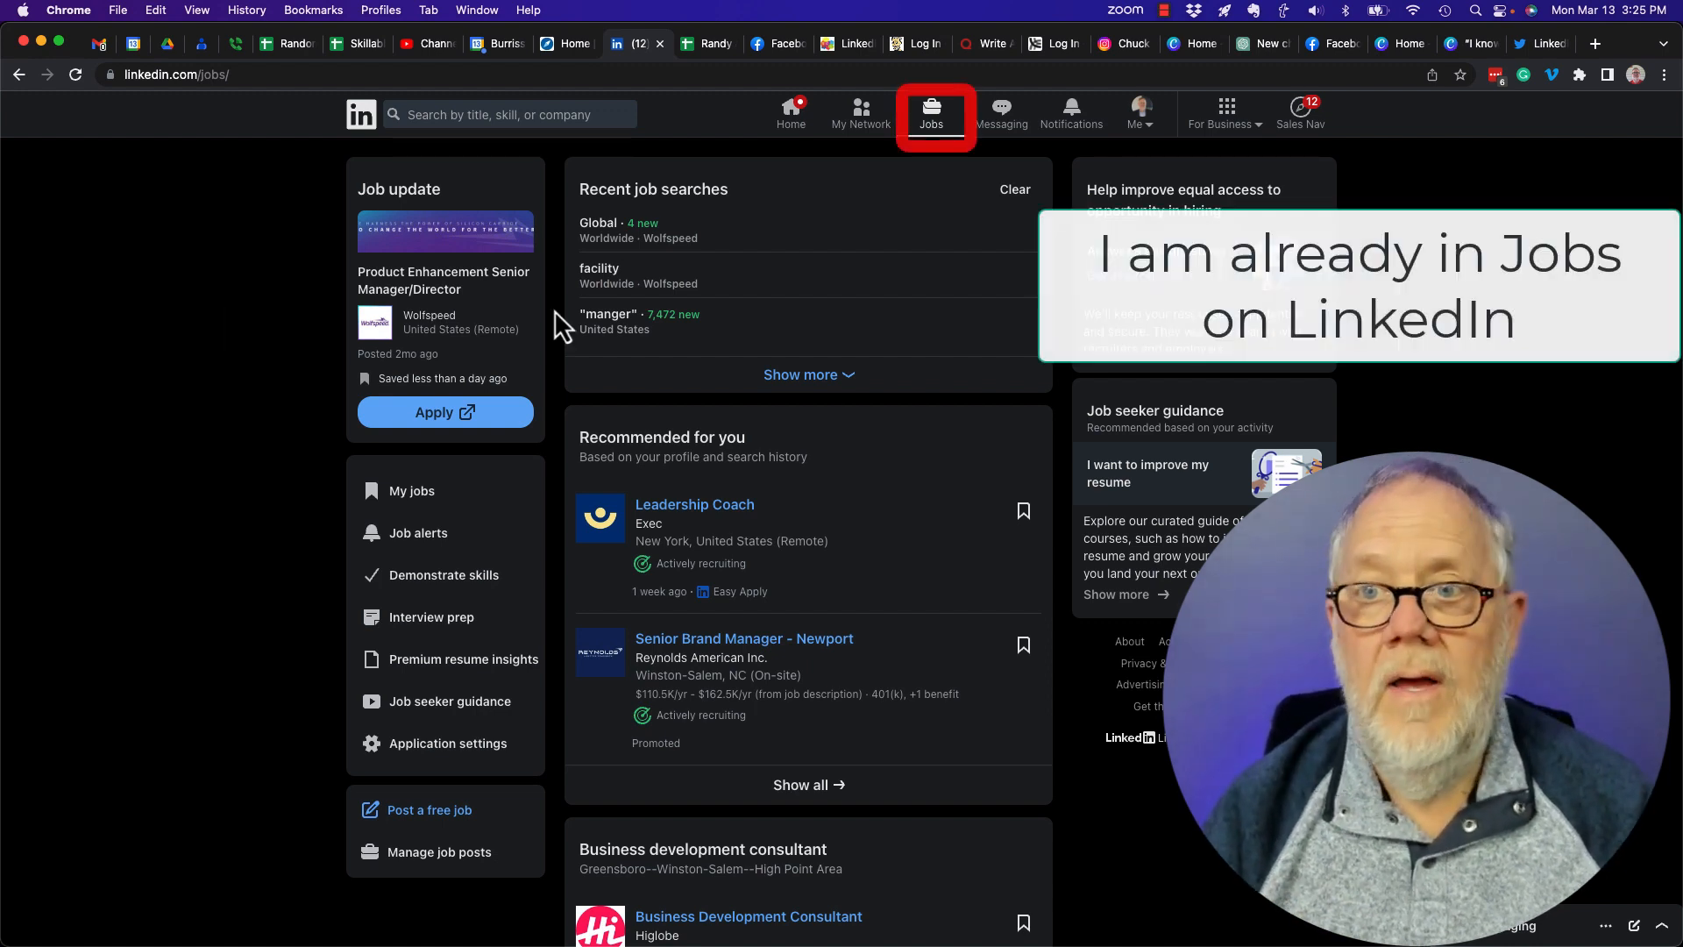
pyautogui.moveTo(677, 333)
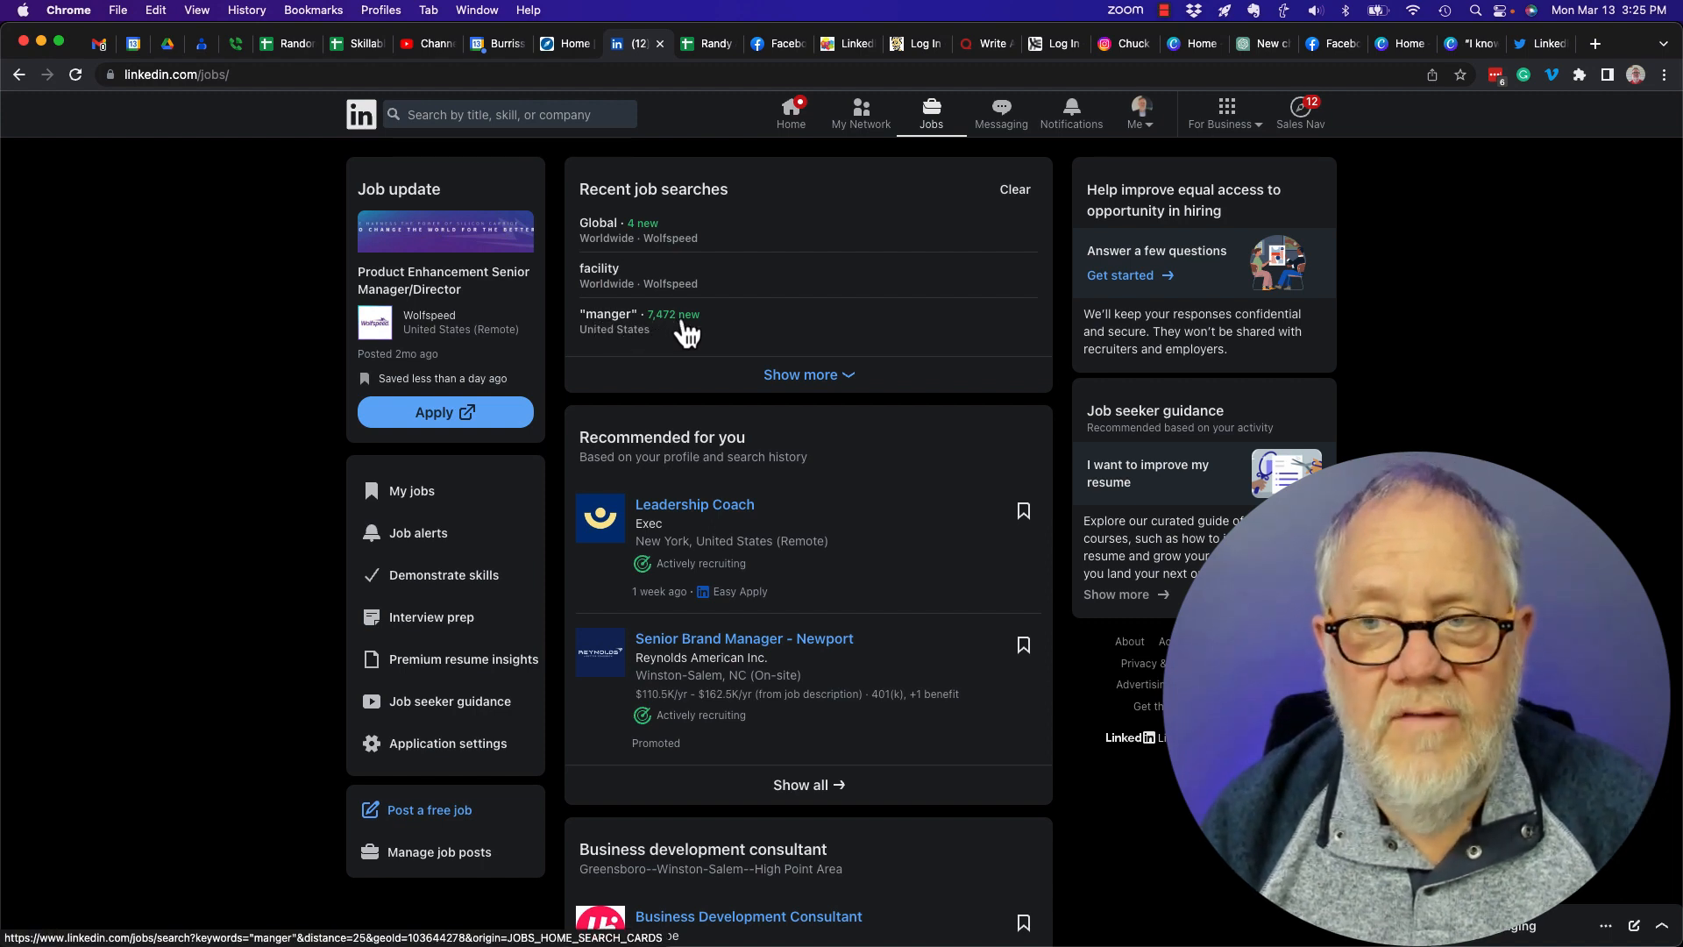
pyautogui.moveTo(659, 330)
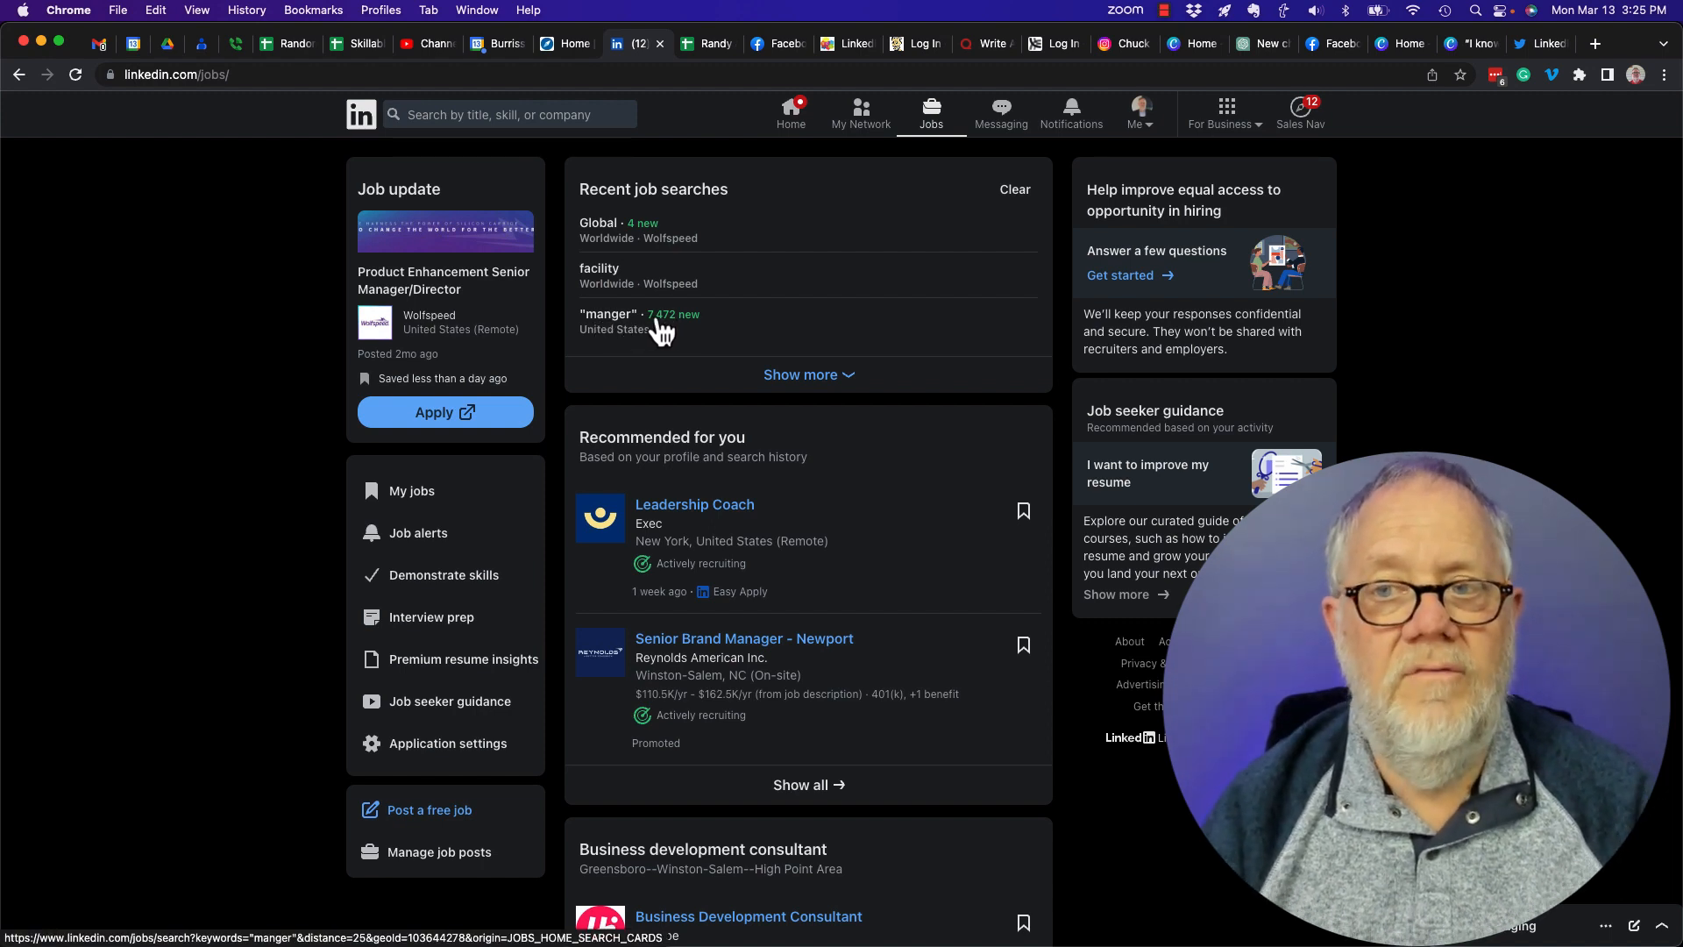
pyautogui.moveTo(694, 337)
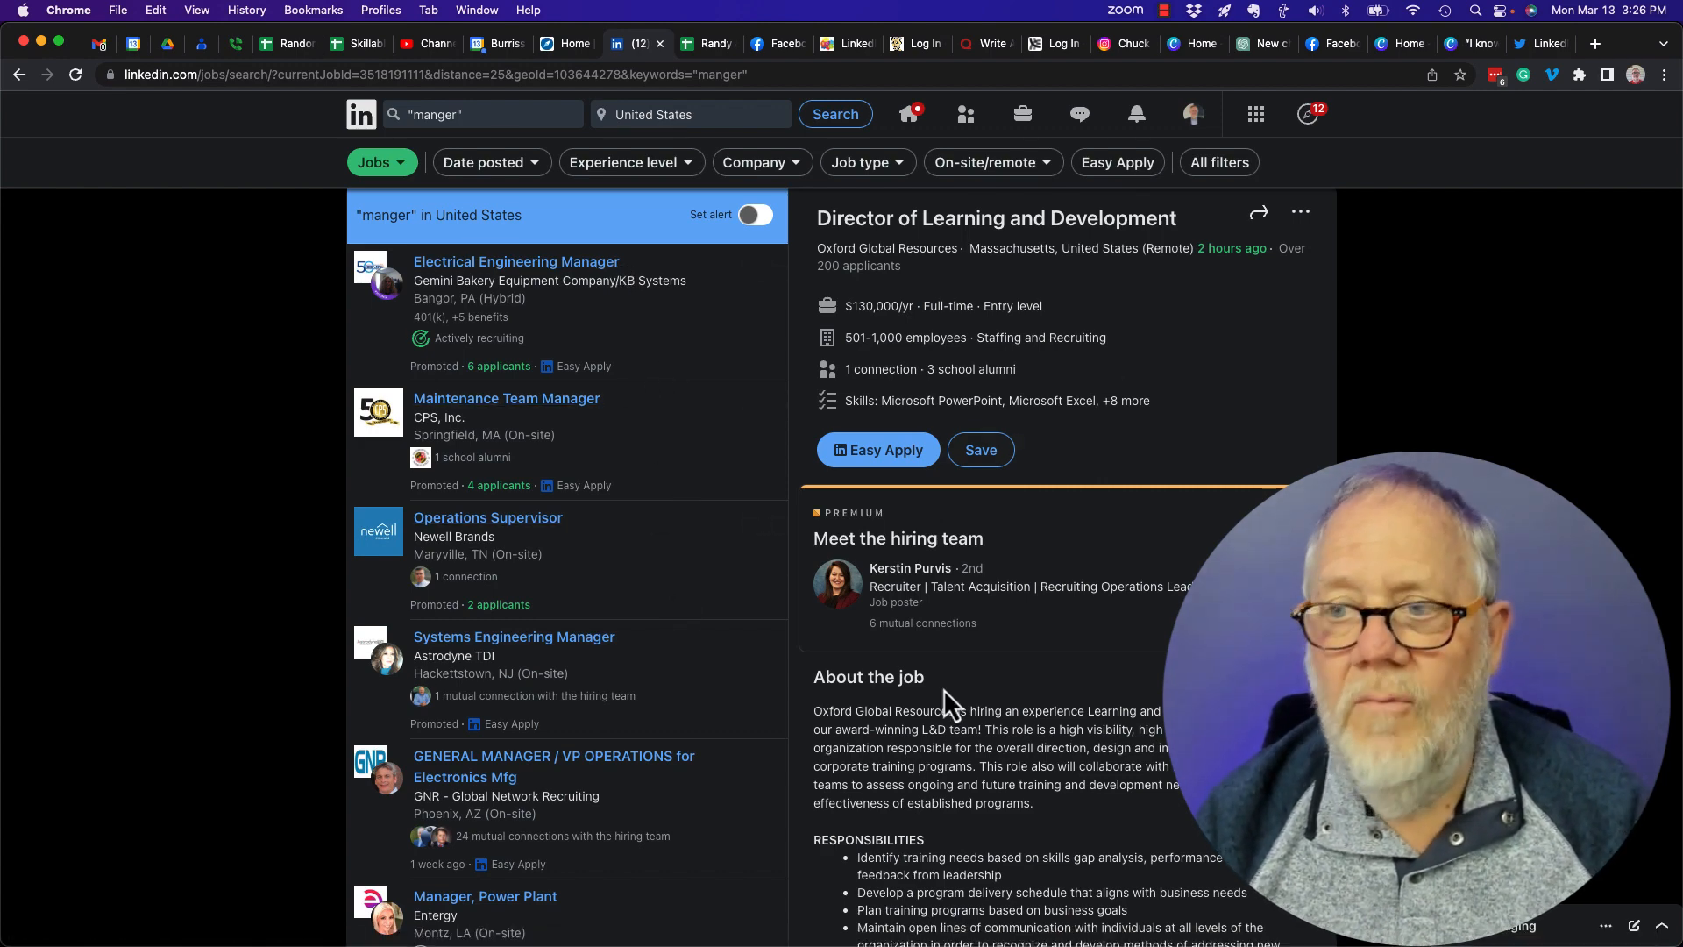
# - Save the Director of Learning and Development and Systems Engineering Manager jobs from the results
pyautogui.scroll(-3)
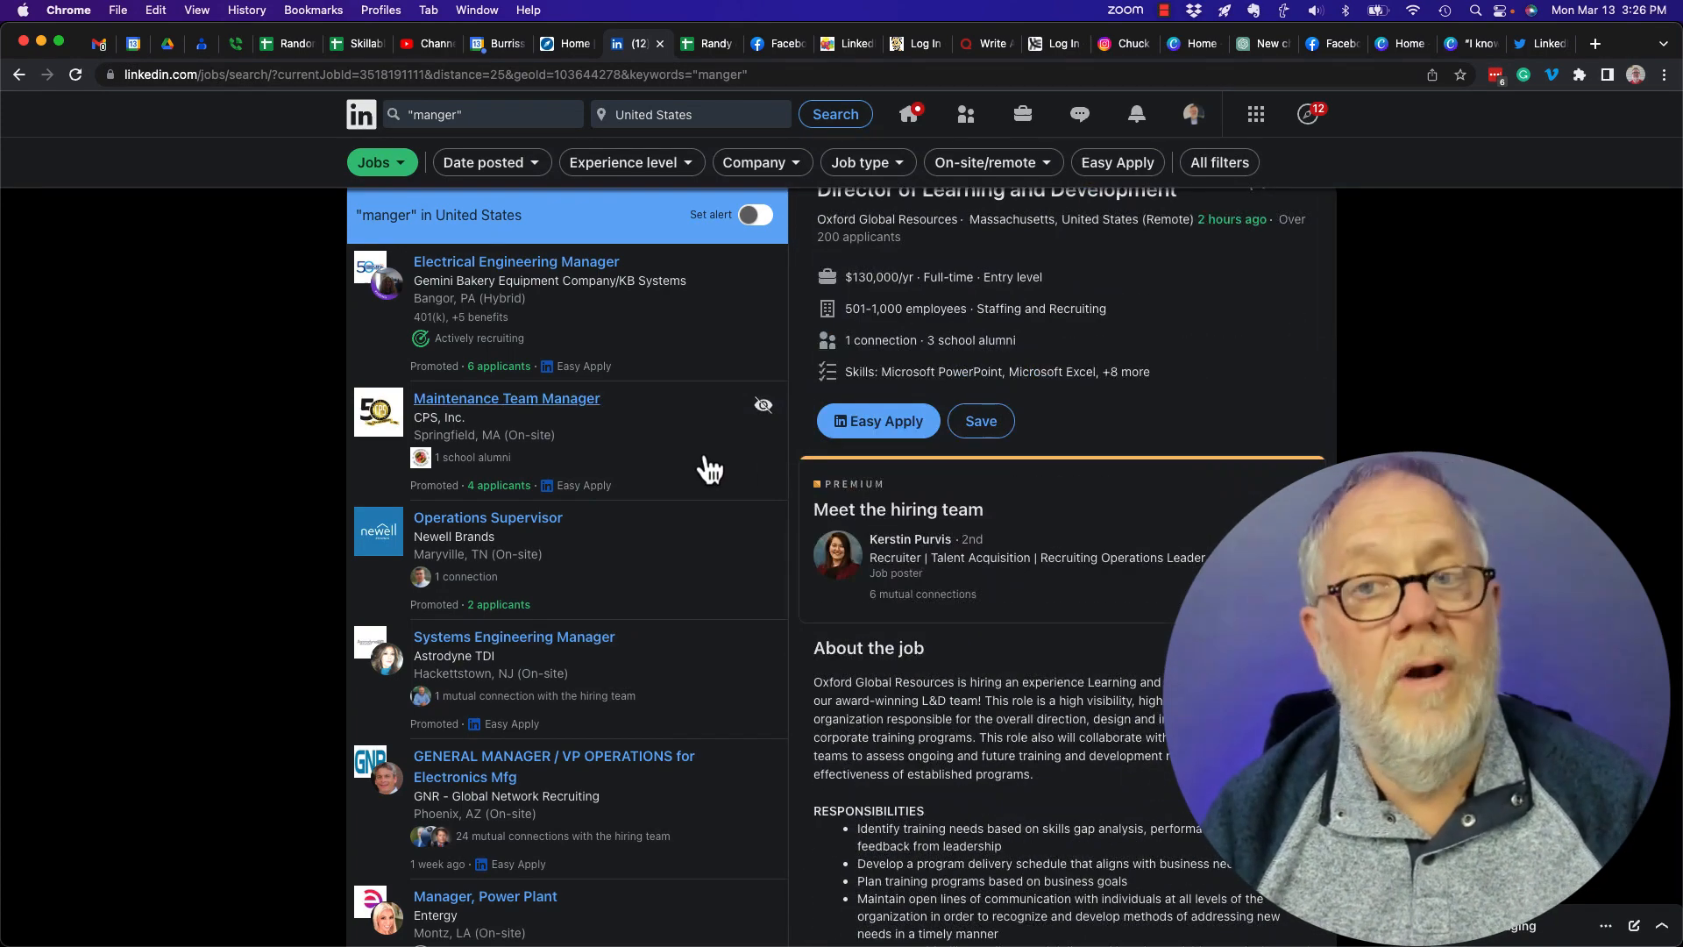
pyautogui.moveTo(702, 337)
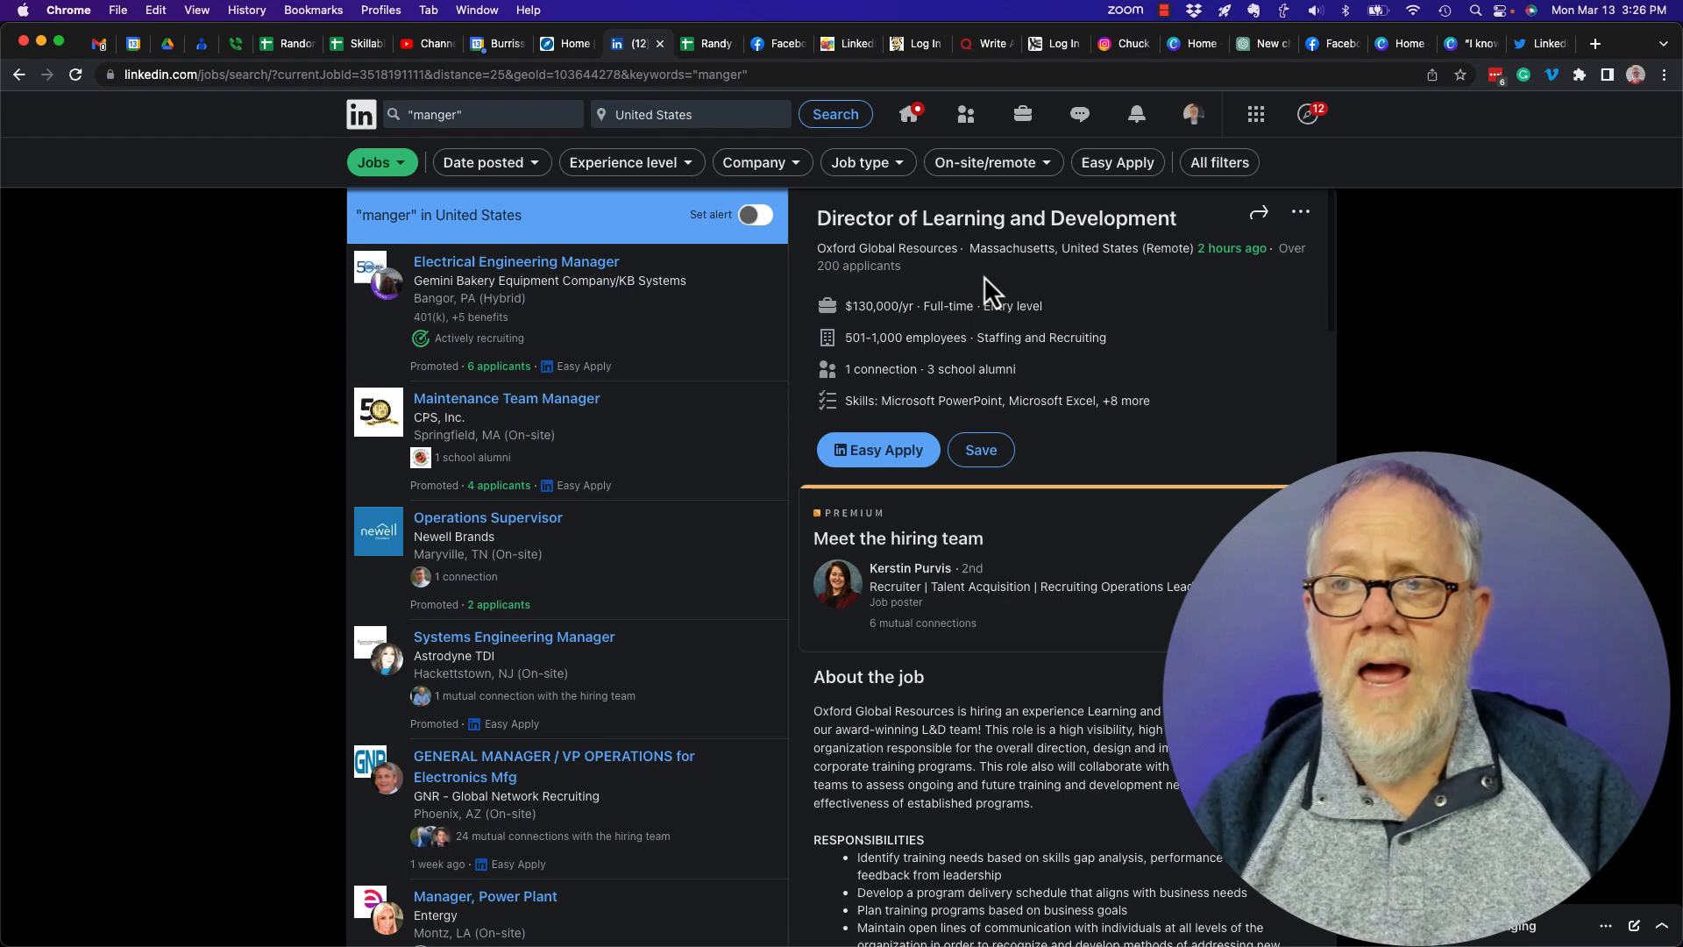
pyautogui.moveTo(1137, 376)
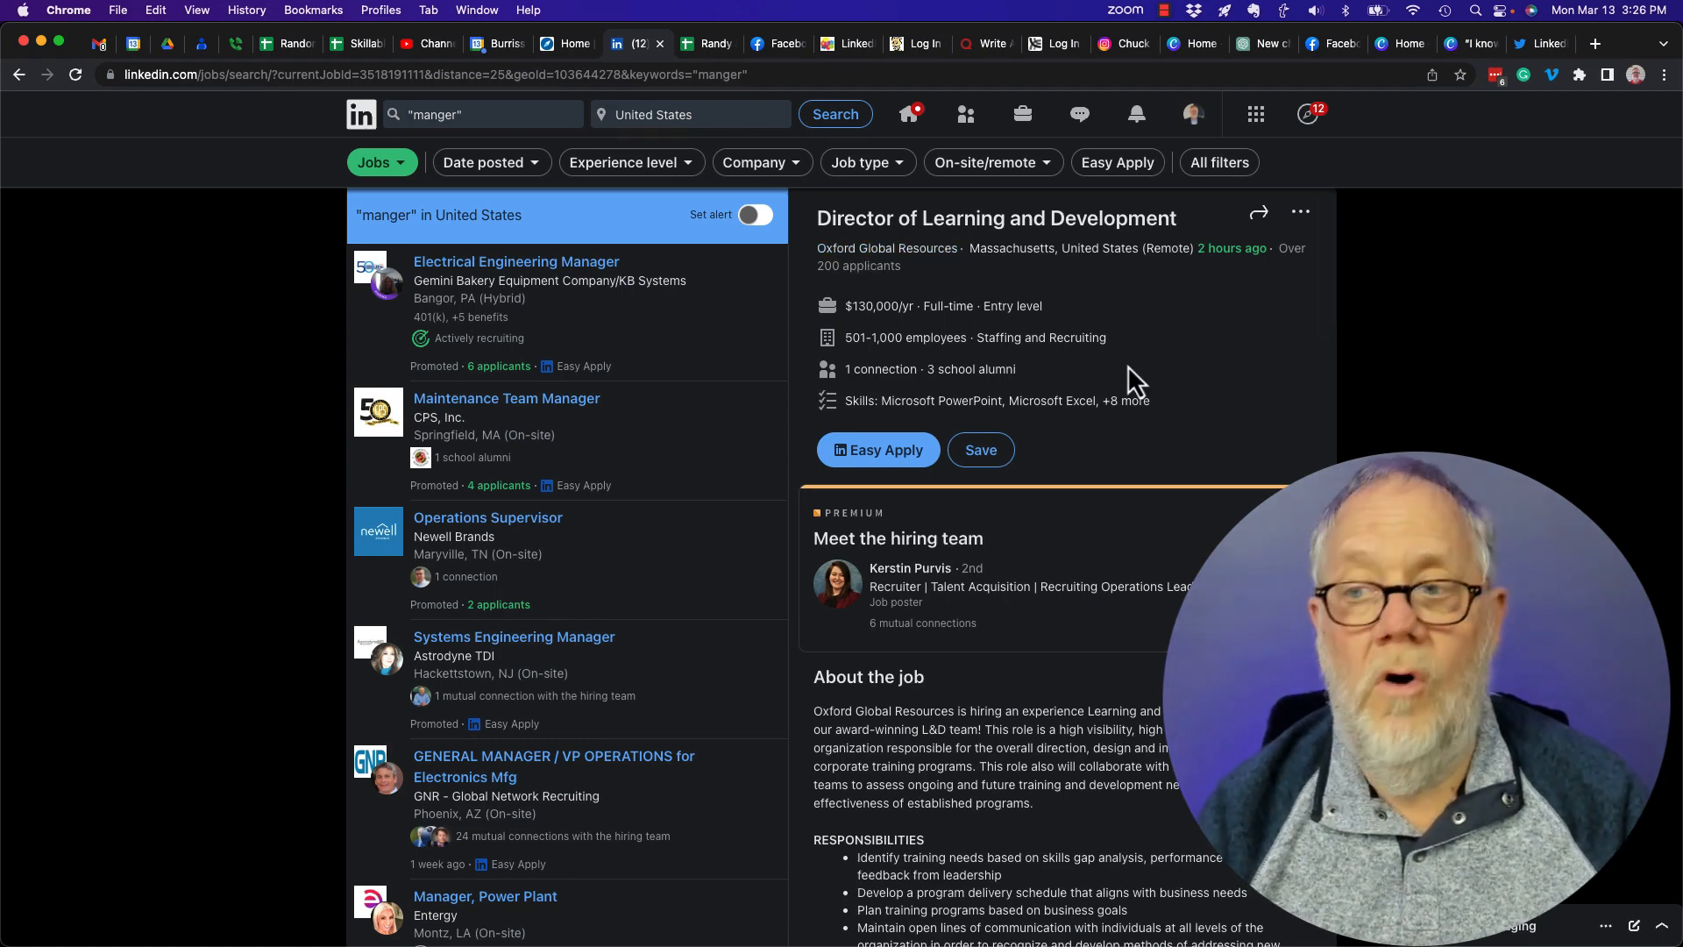
pyautogui.click(982, 448)
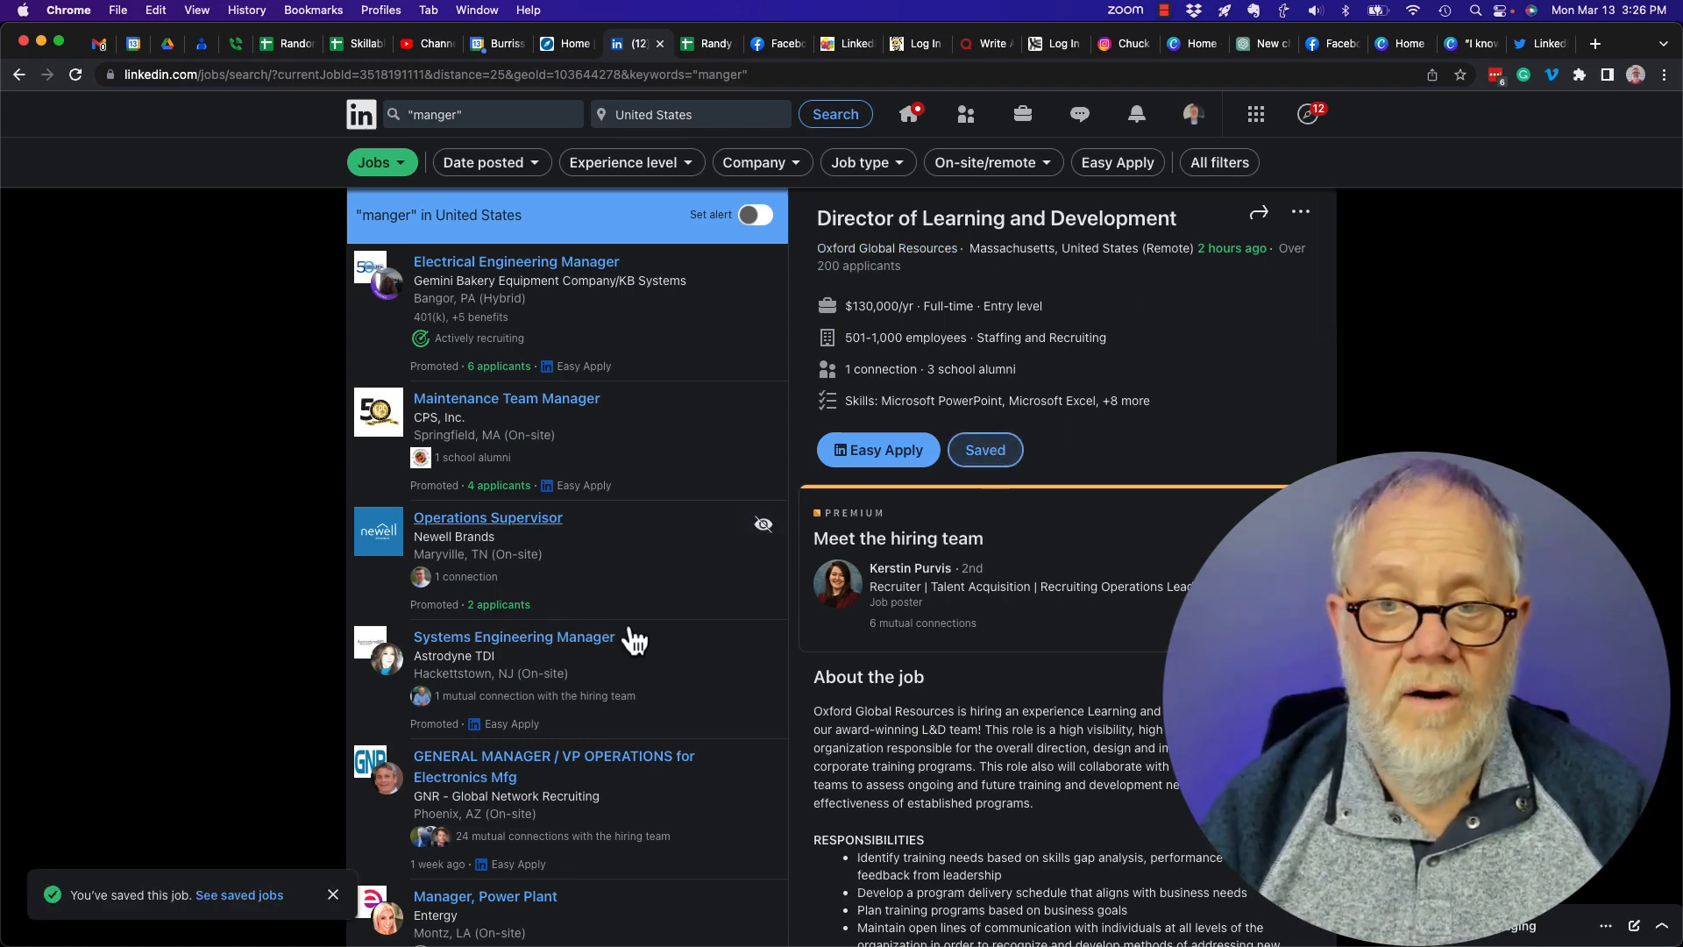
pyautogui.click(514, 637)
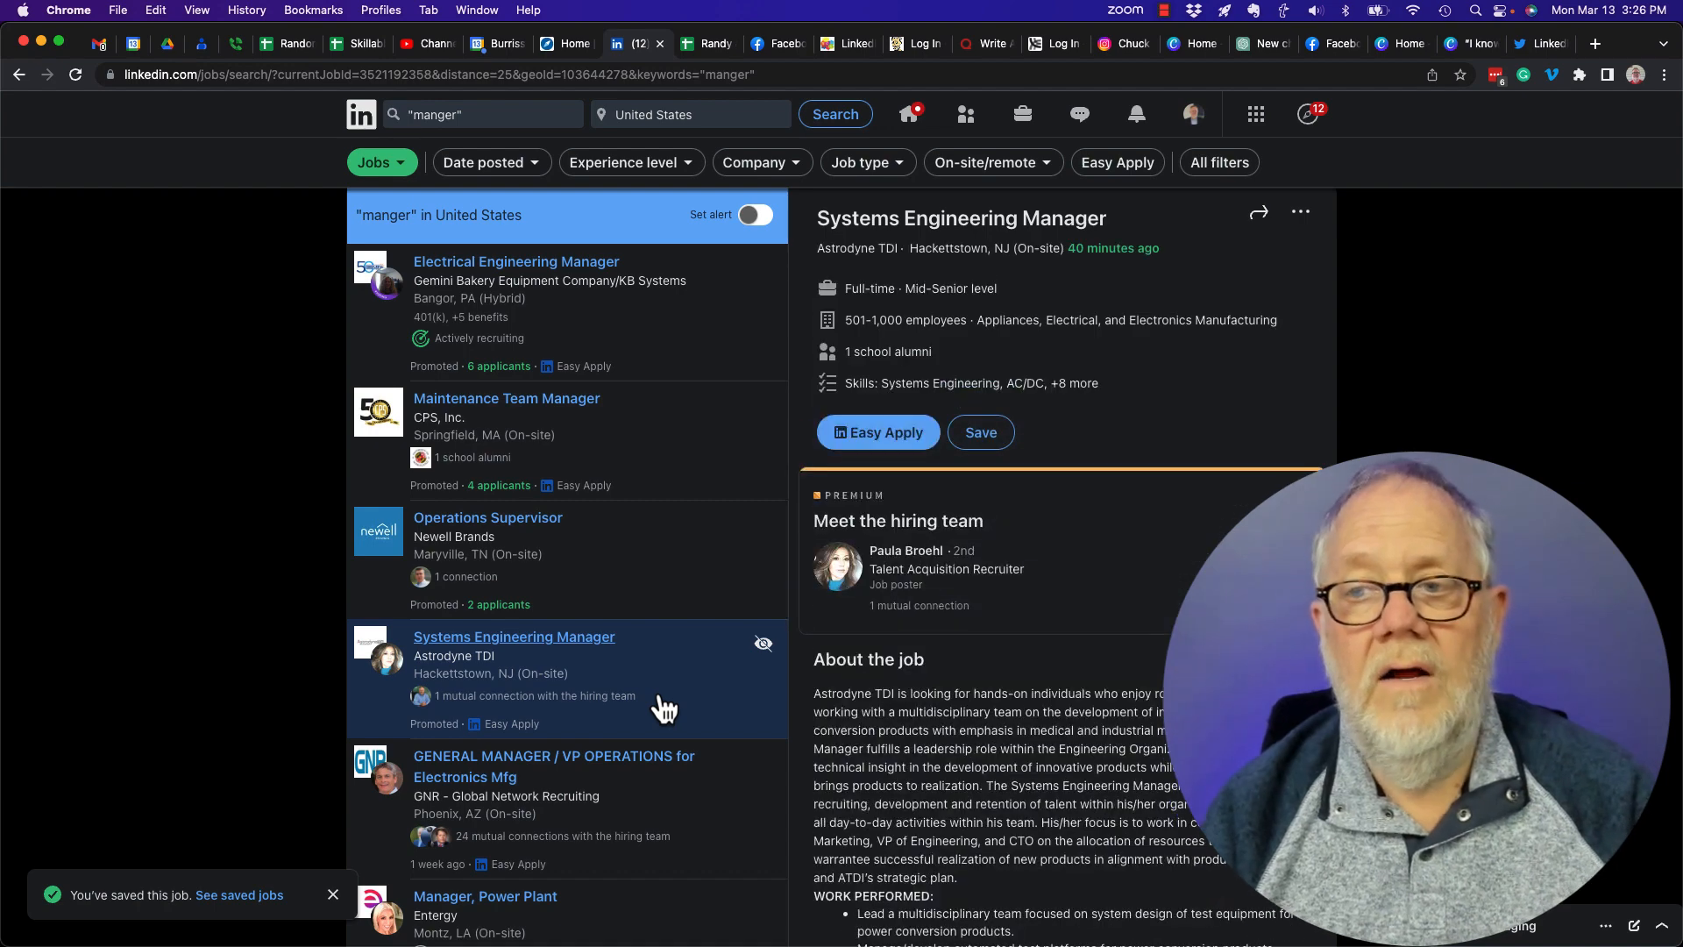
pyautogui.click(981, 431)
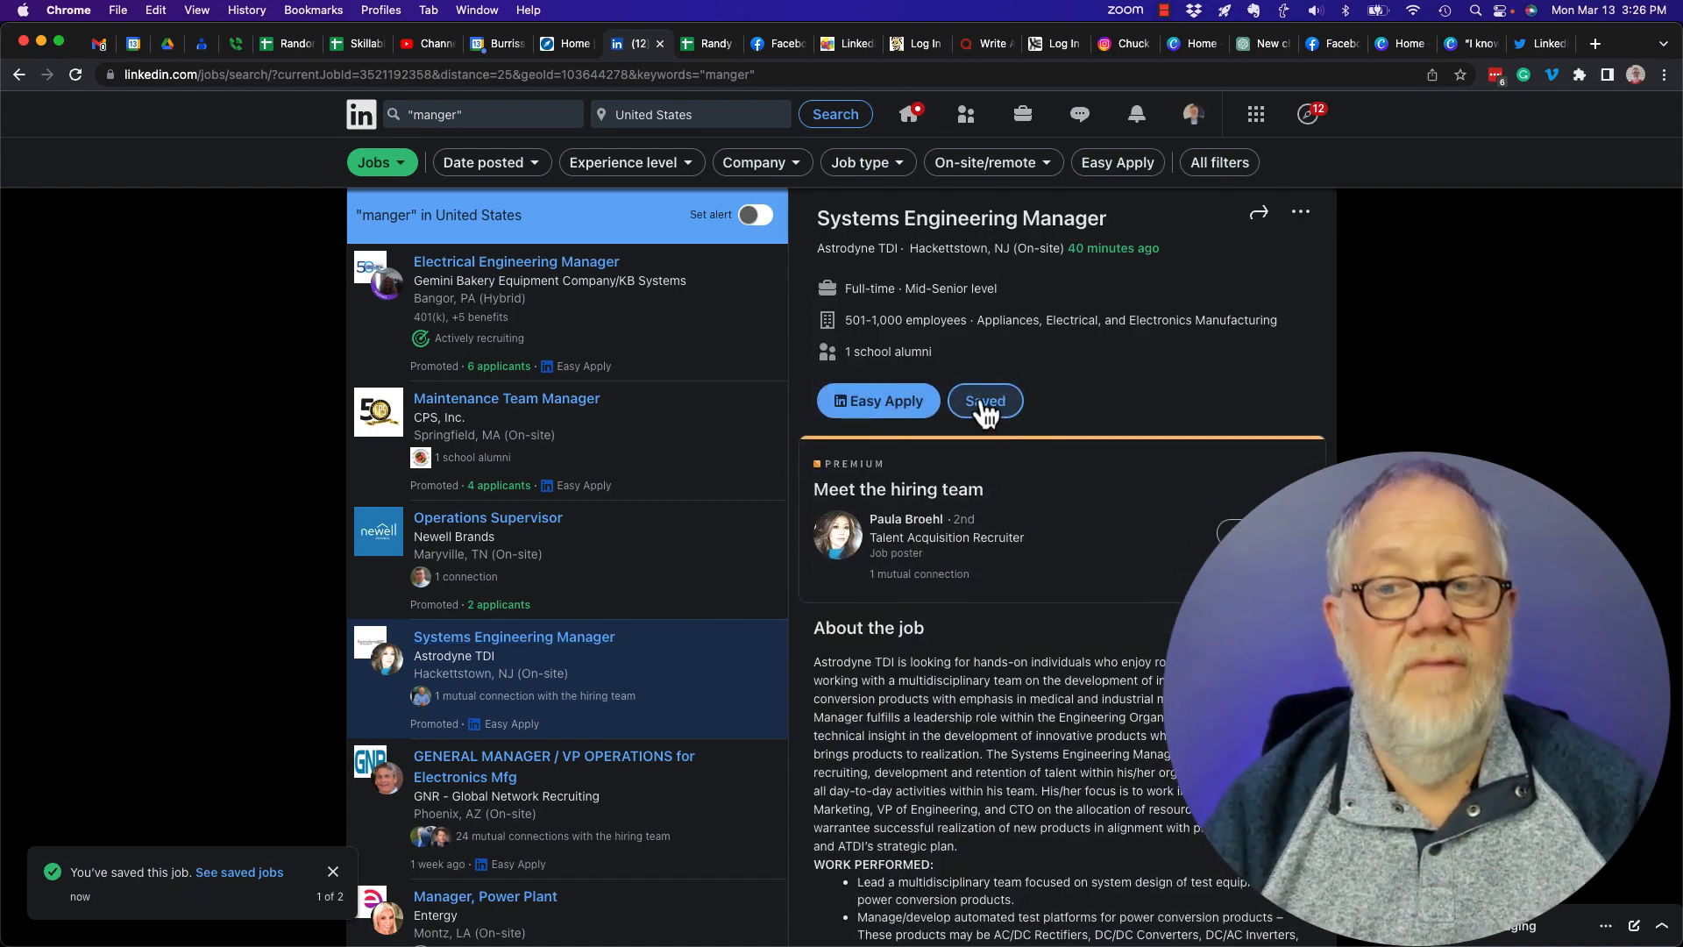
# - Save the Eastman Manufacturing Manager job, then head to the Jobs area
pyautogui.scroll(-3)
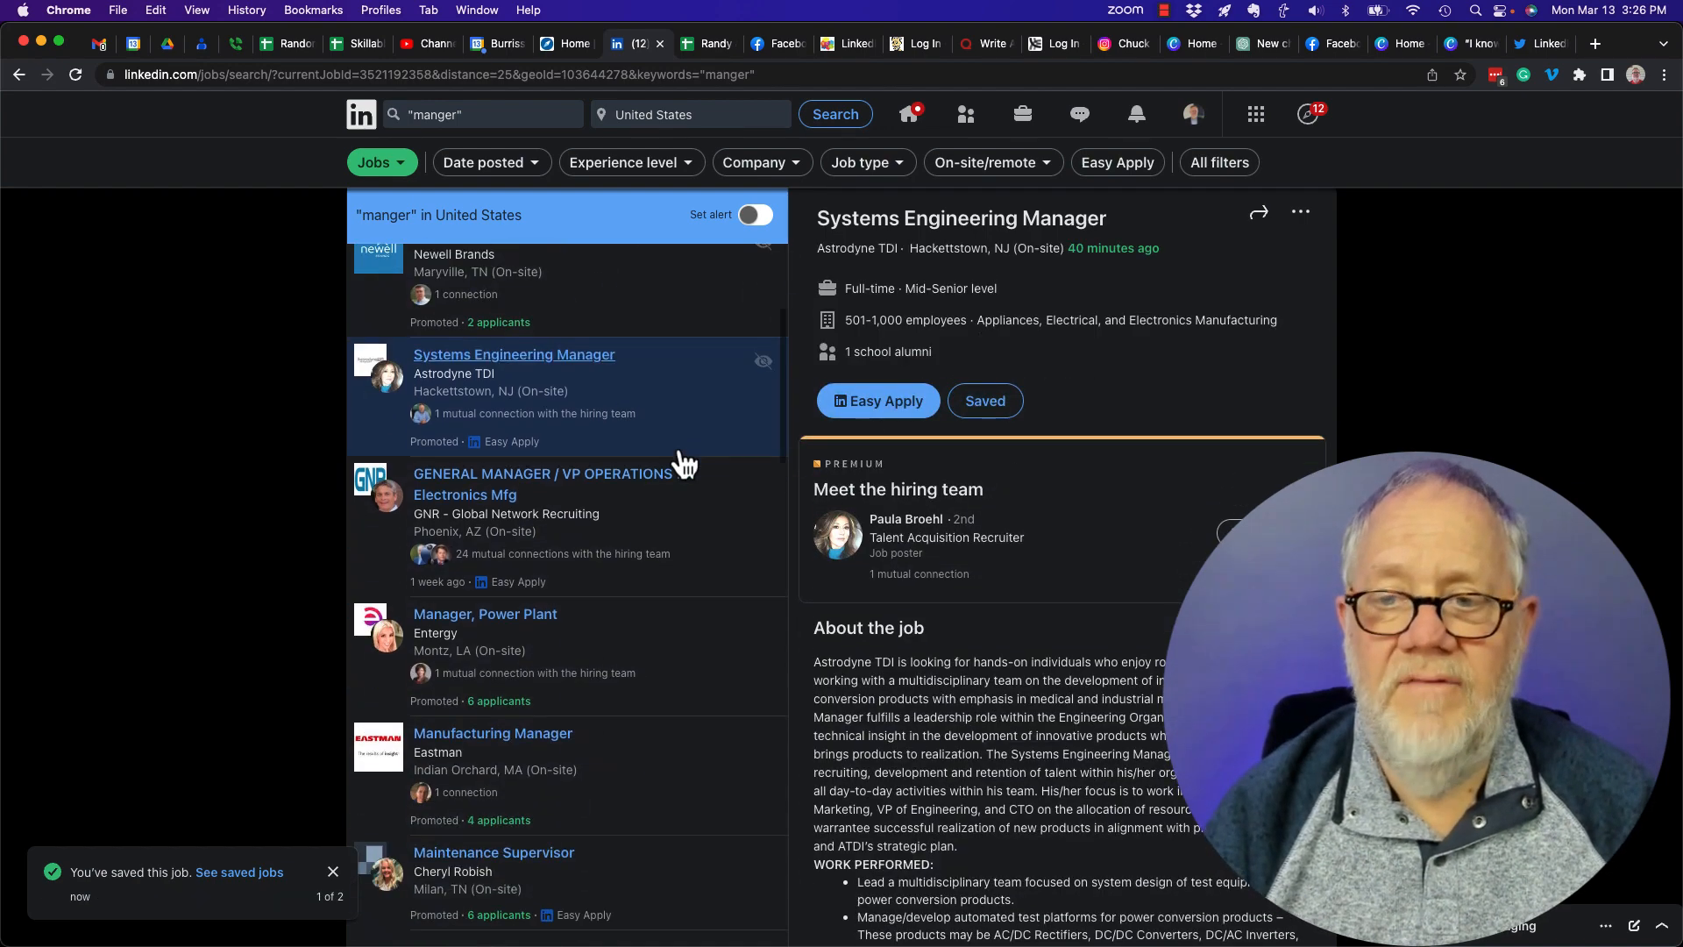
pyautogui.scroll(-3)
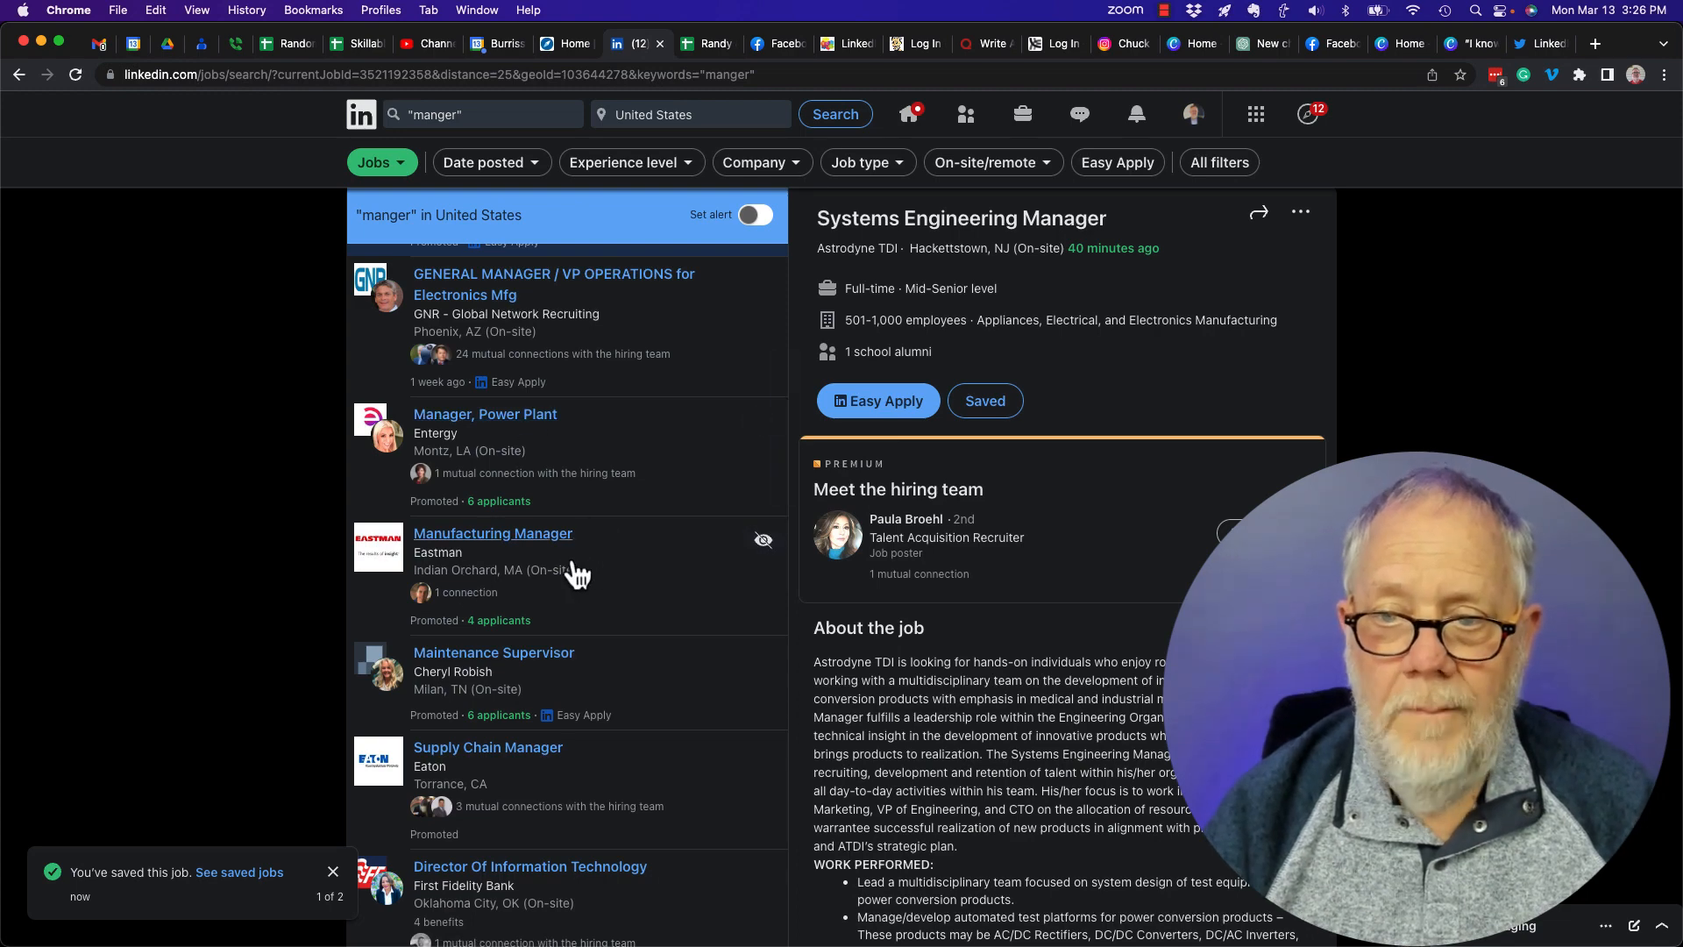
pyautogui.click(493, 533)
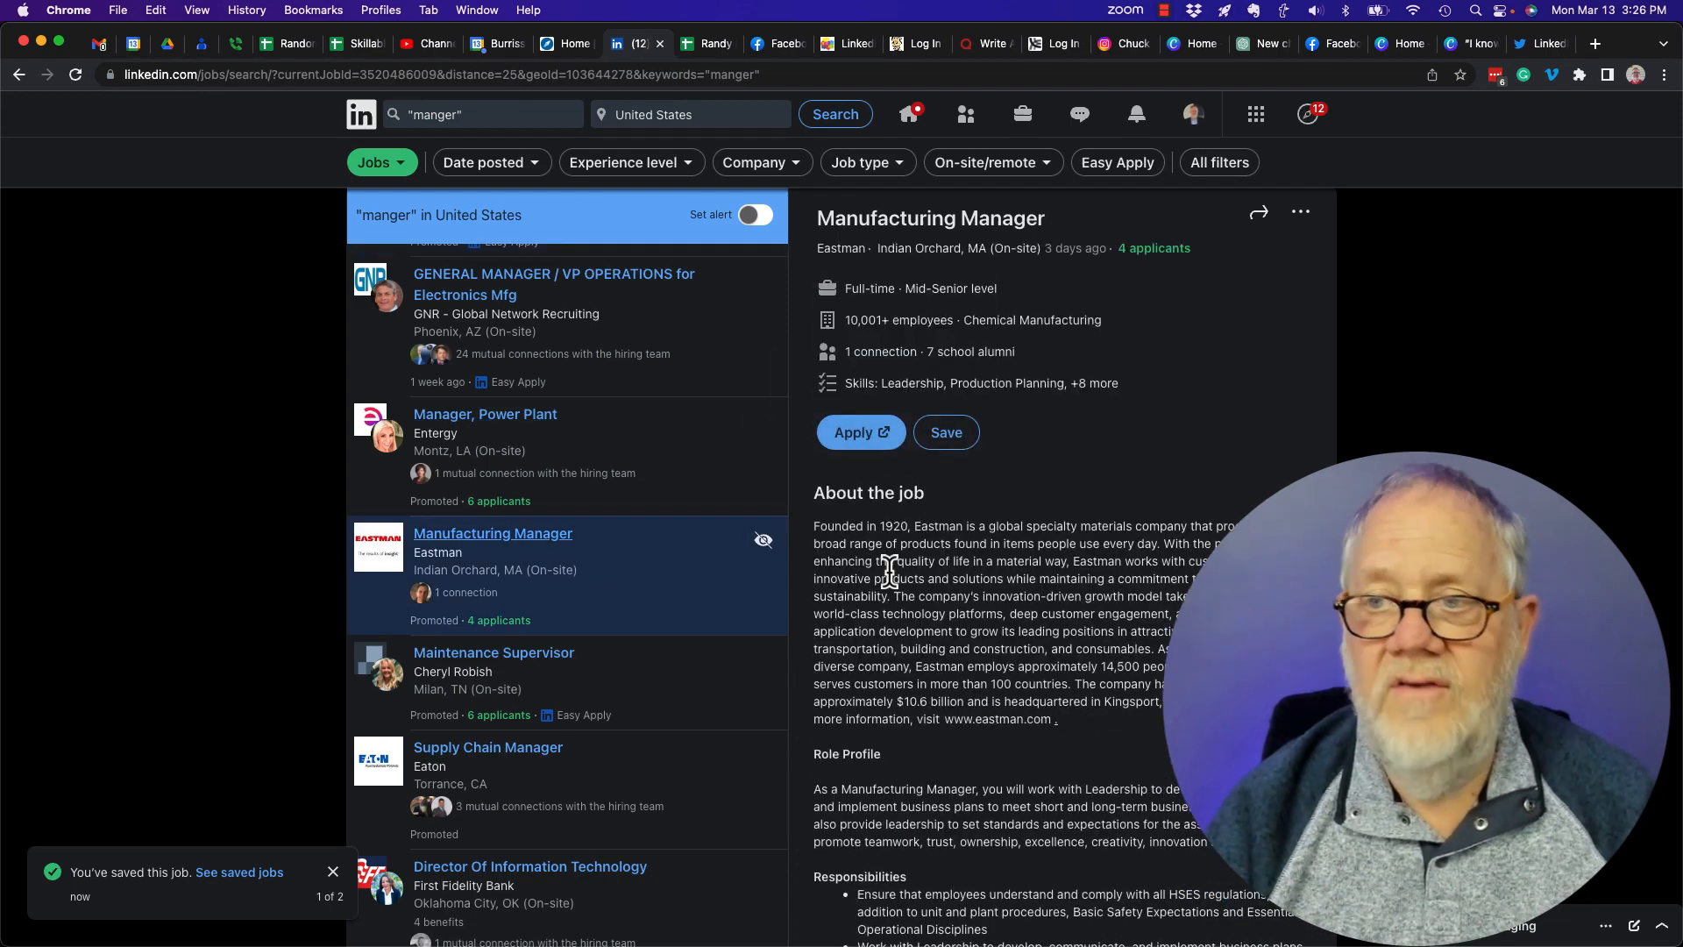
pyautogui.click(945, 431)
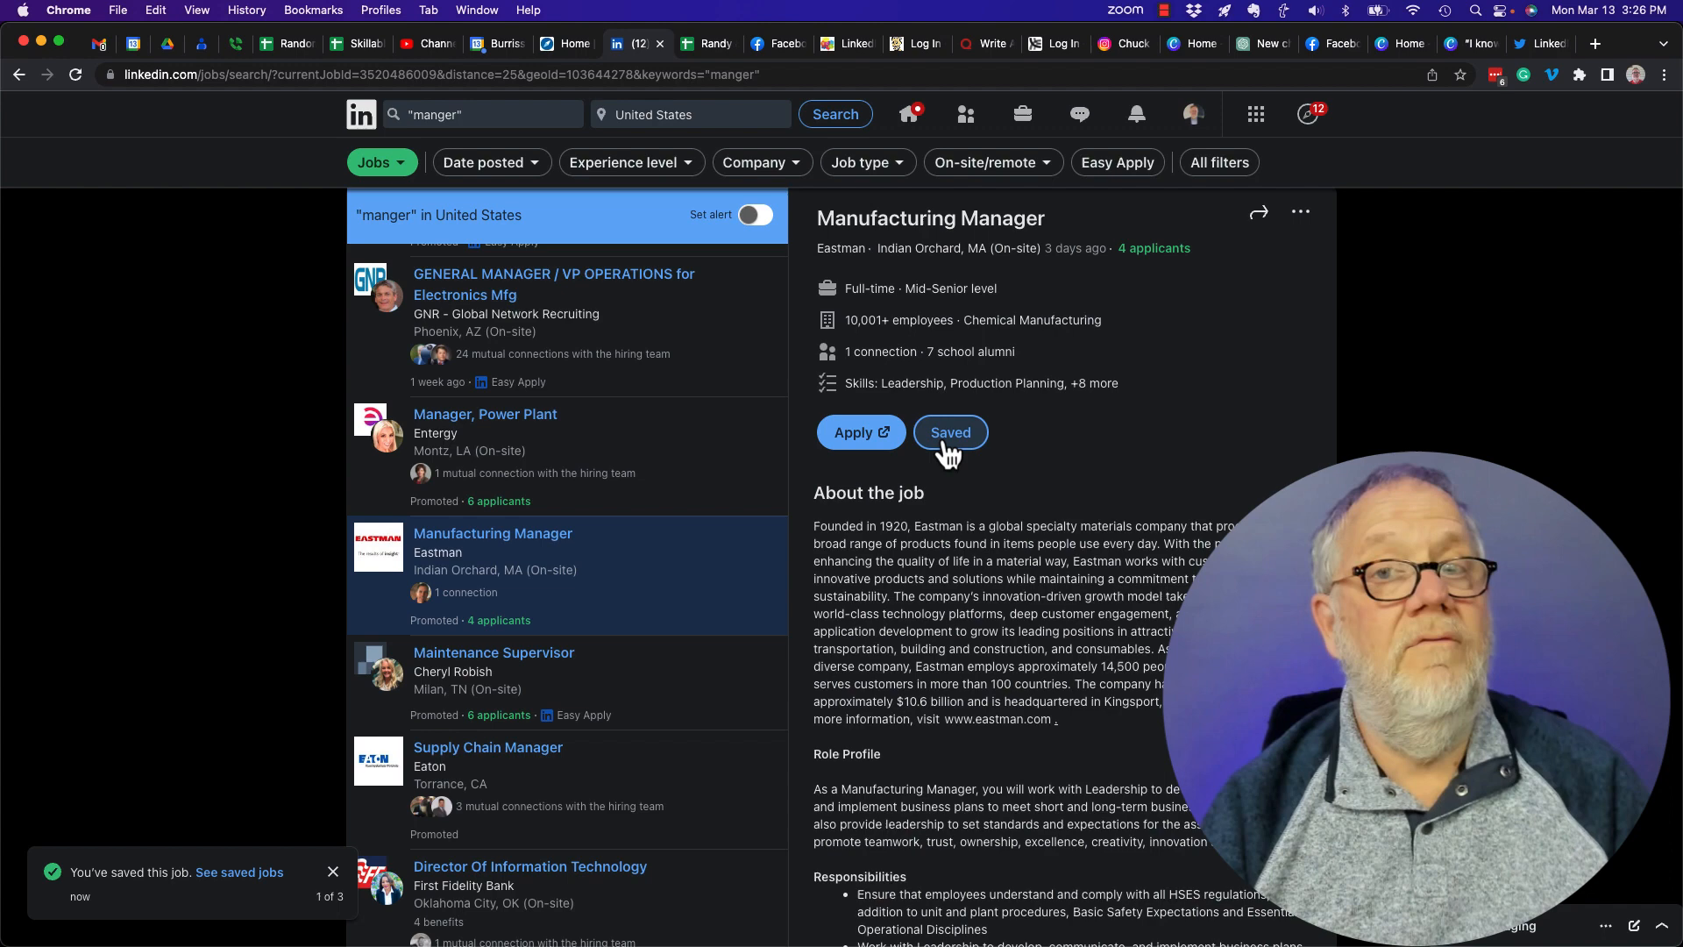
pyautogui.moveTo(1001, 140)
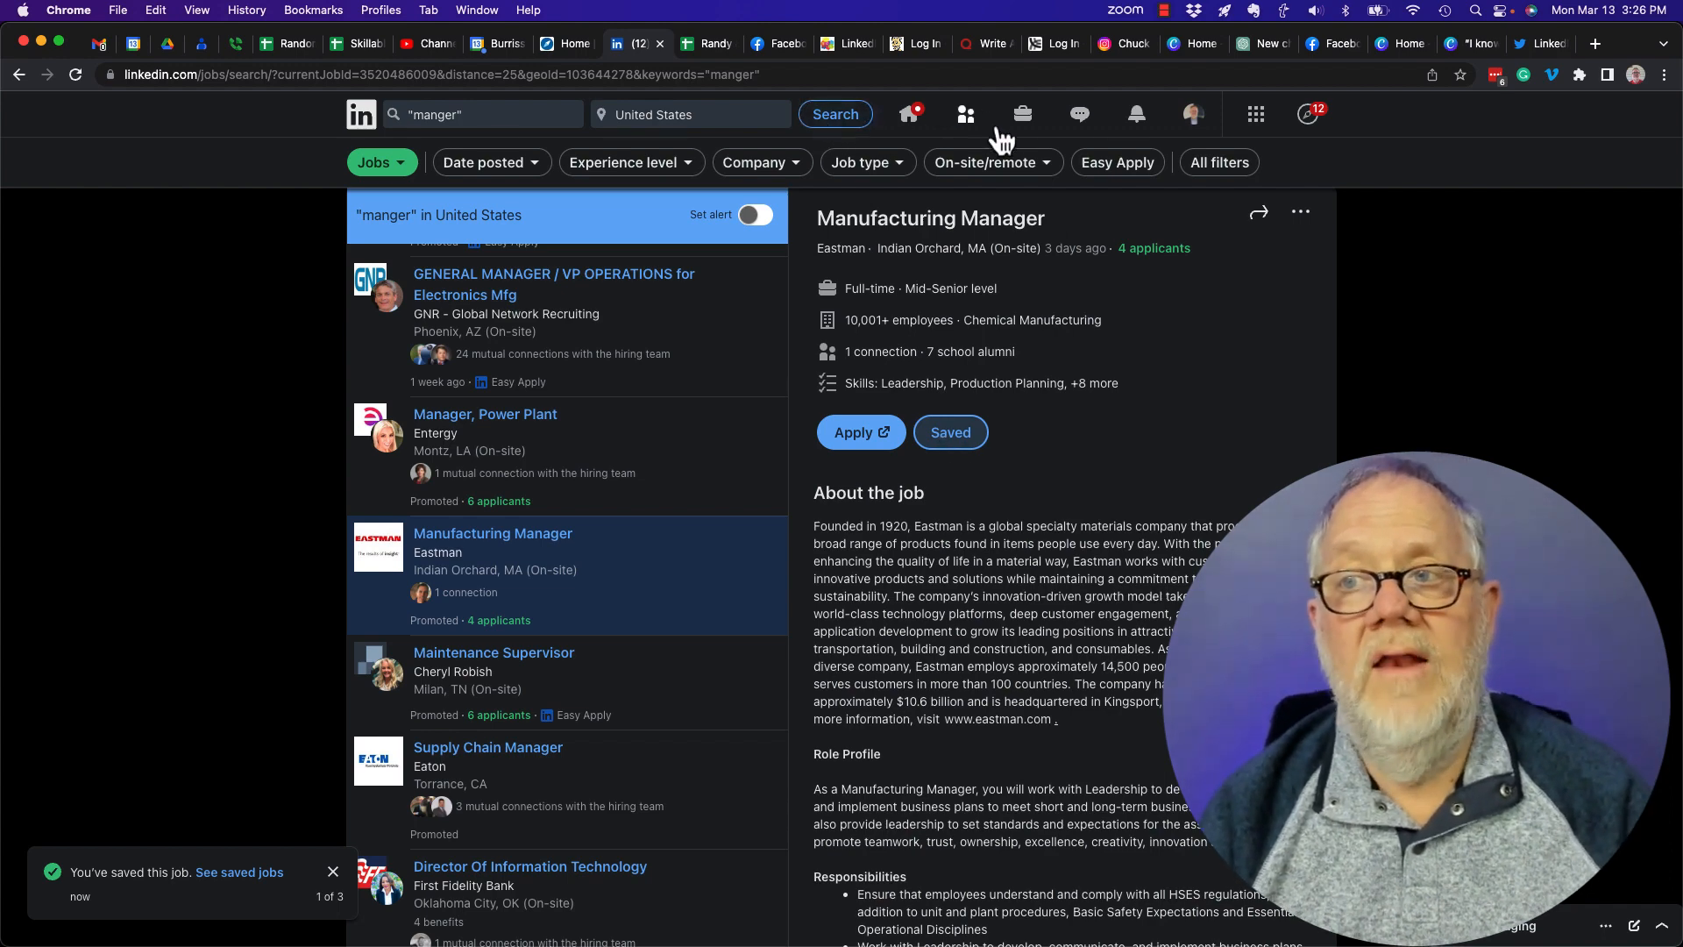
pyautogui.click(1022, 114)
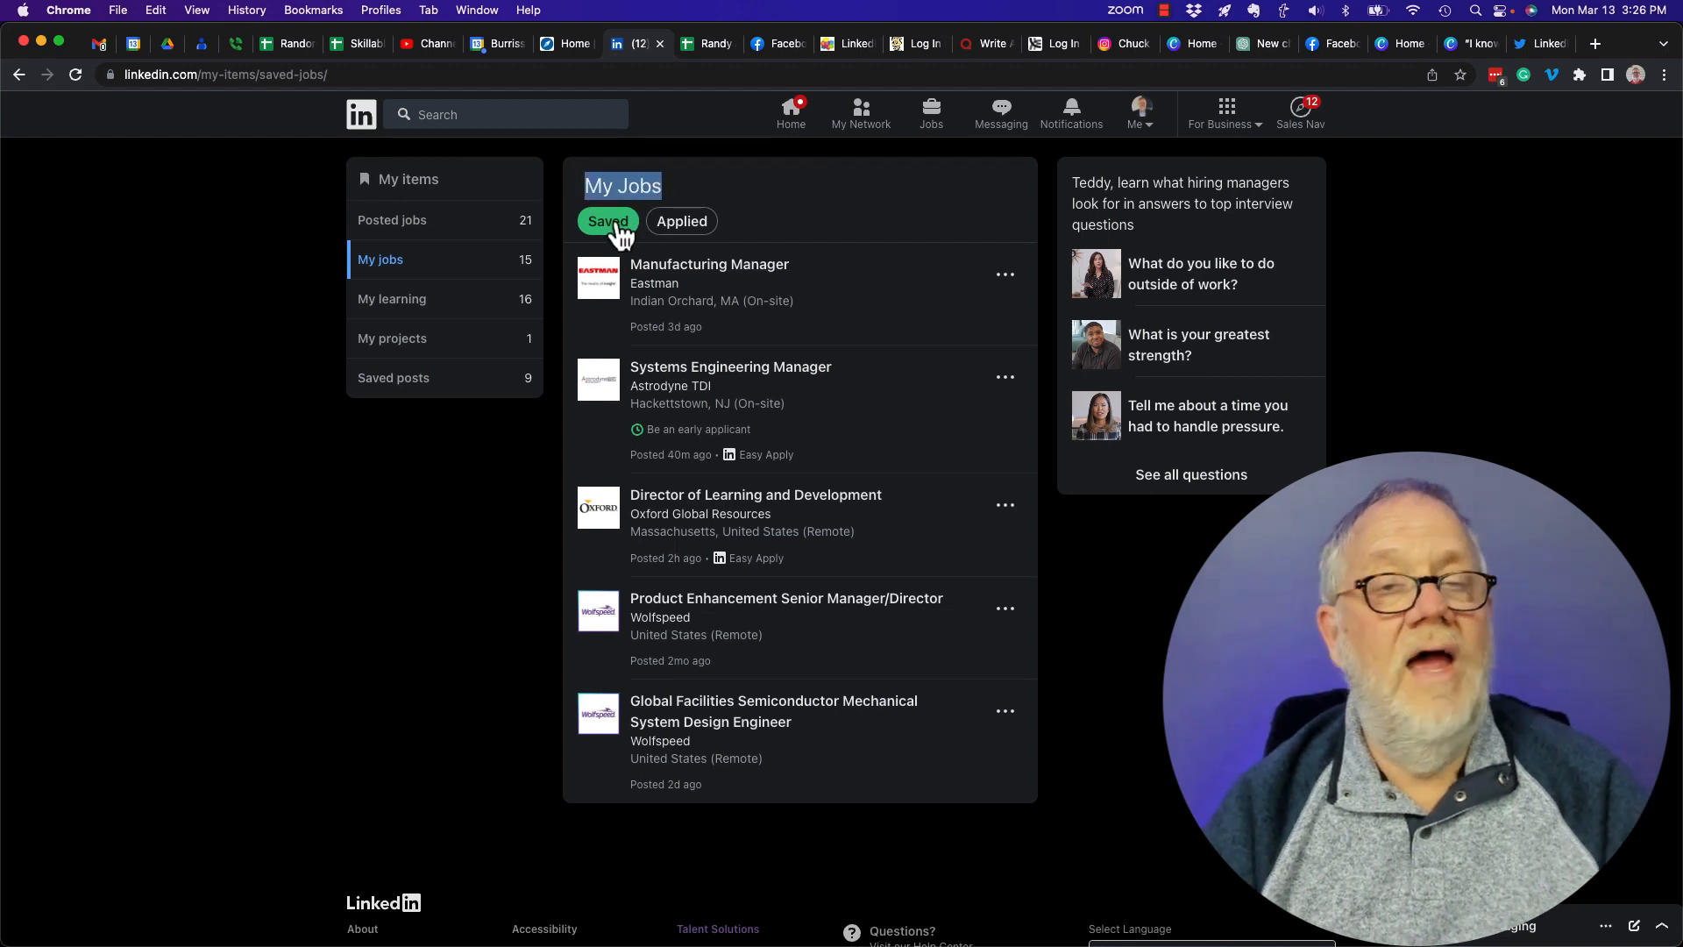
pyautogui.click(680, 221)
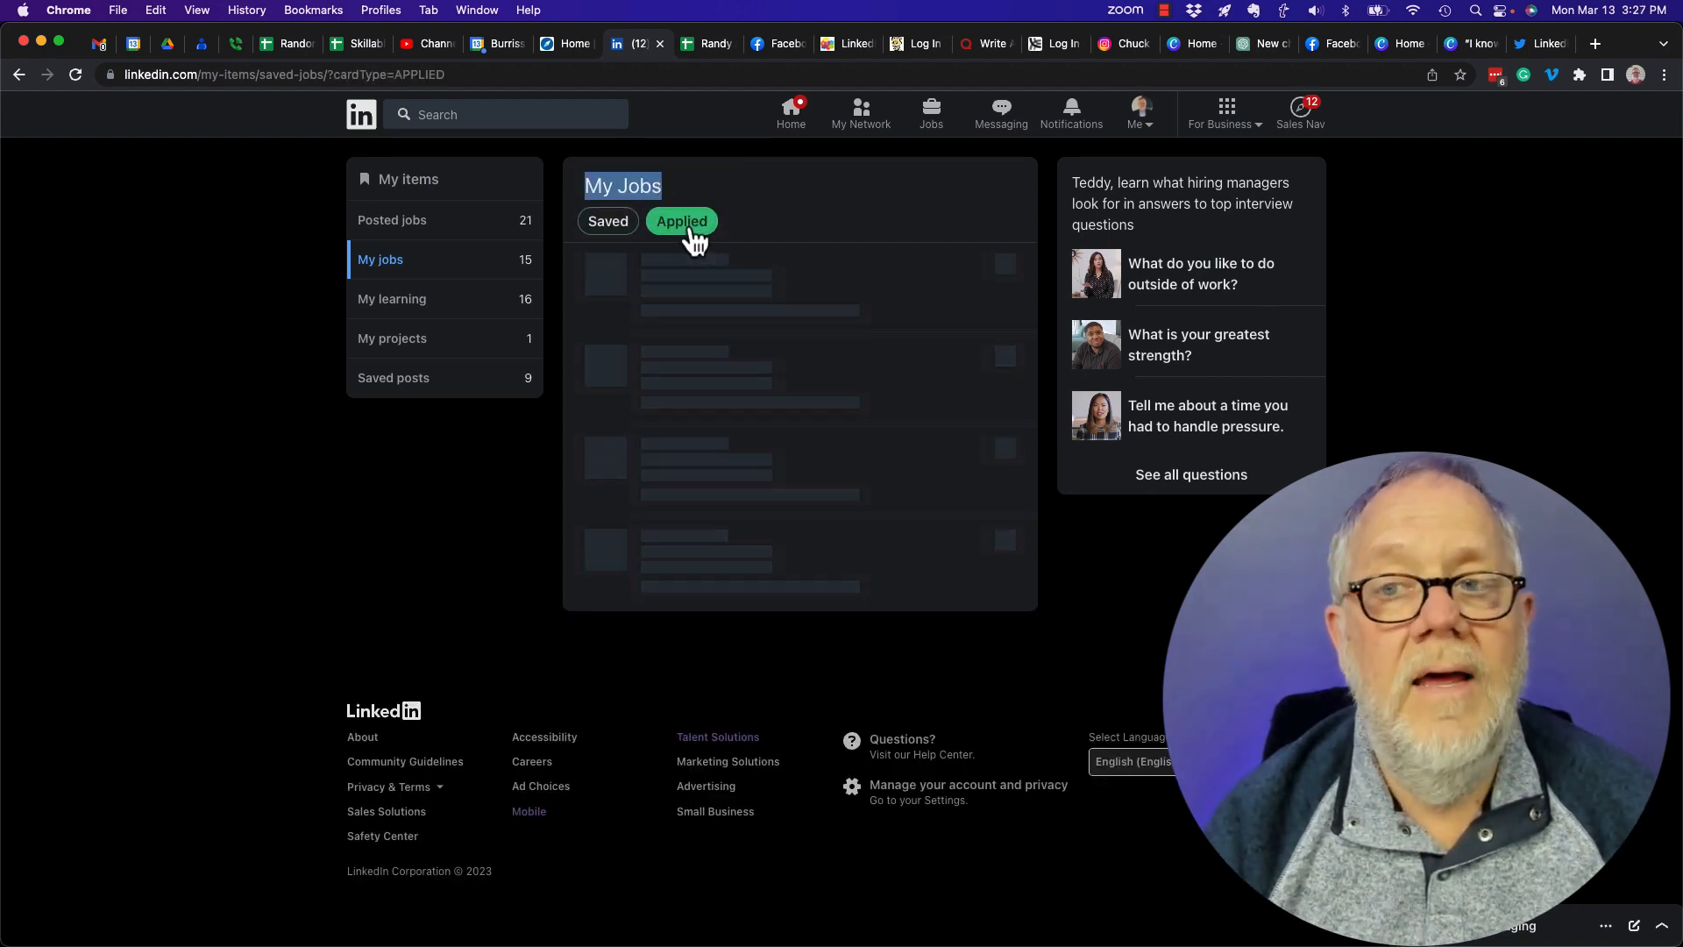
pyautogui.click(680, 221)
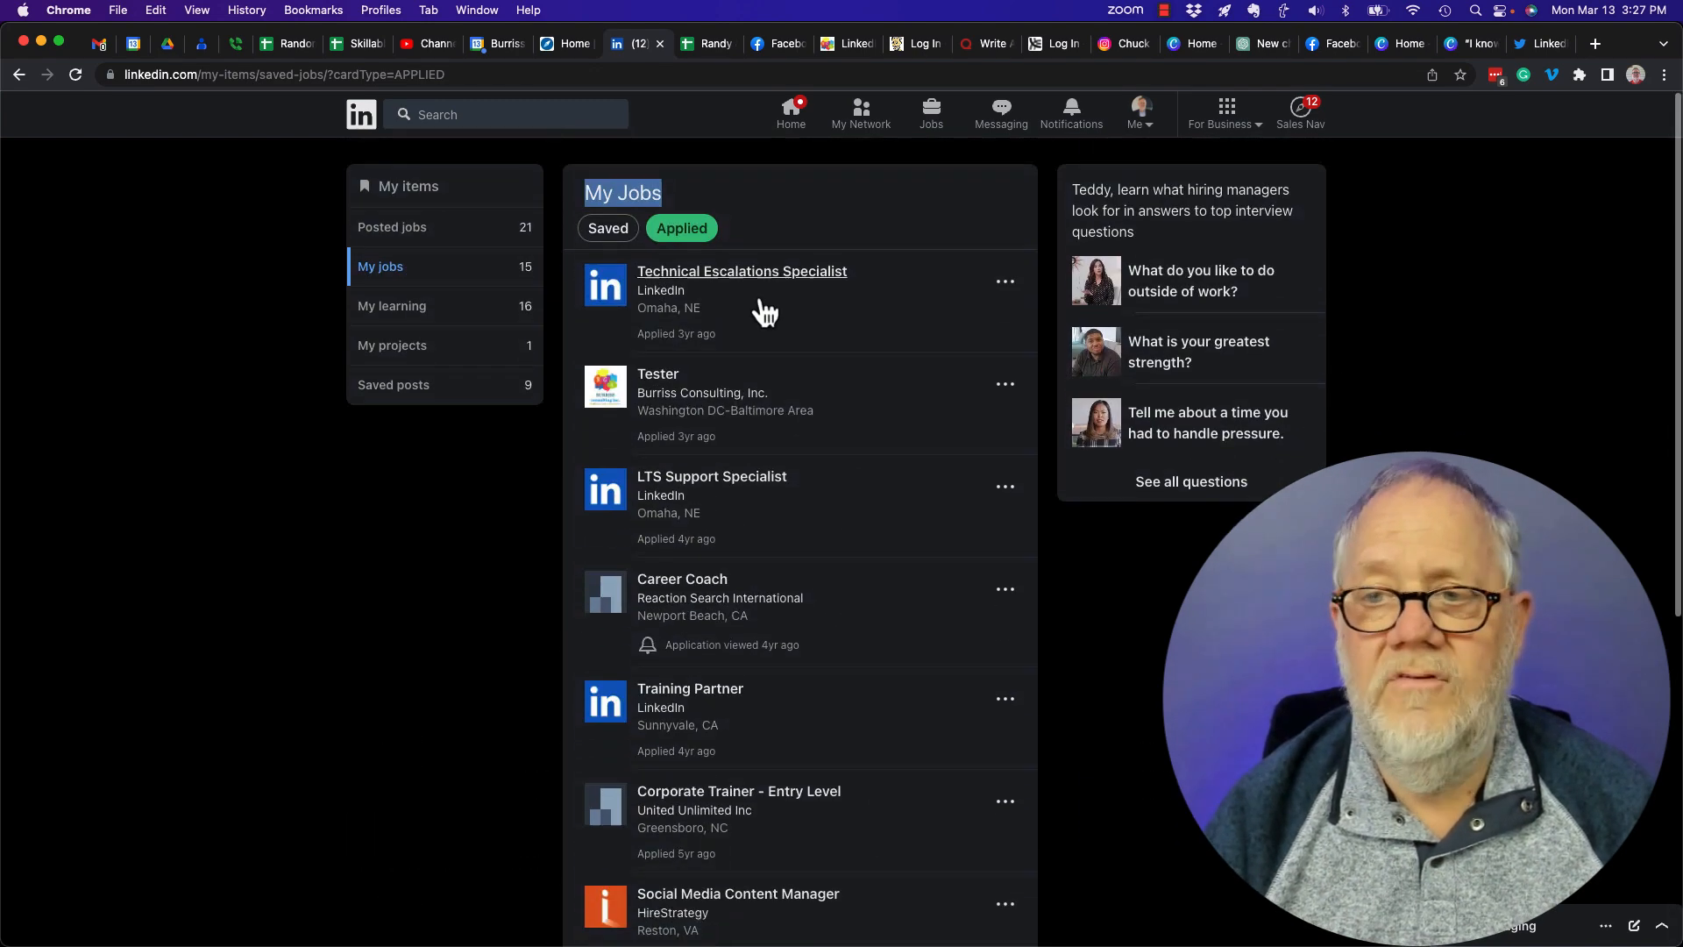
pyautogui.scroll(-3)
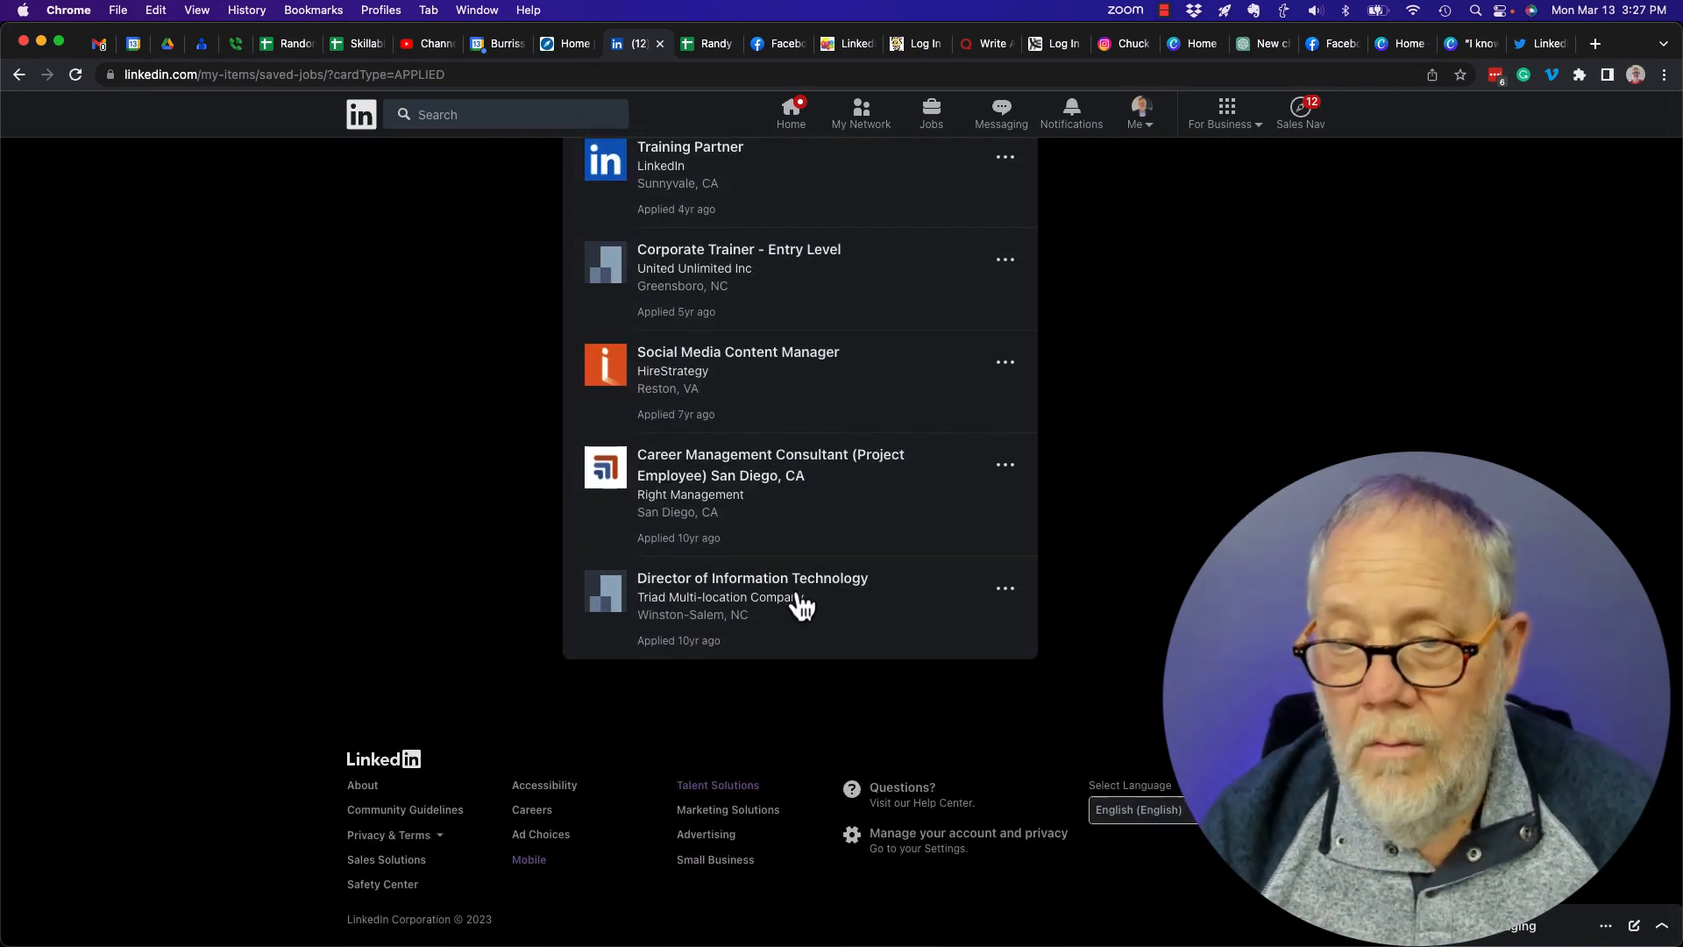
pyautogui.moveTo(756, 659)
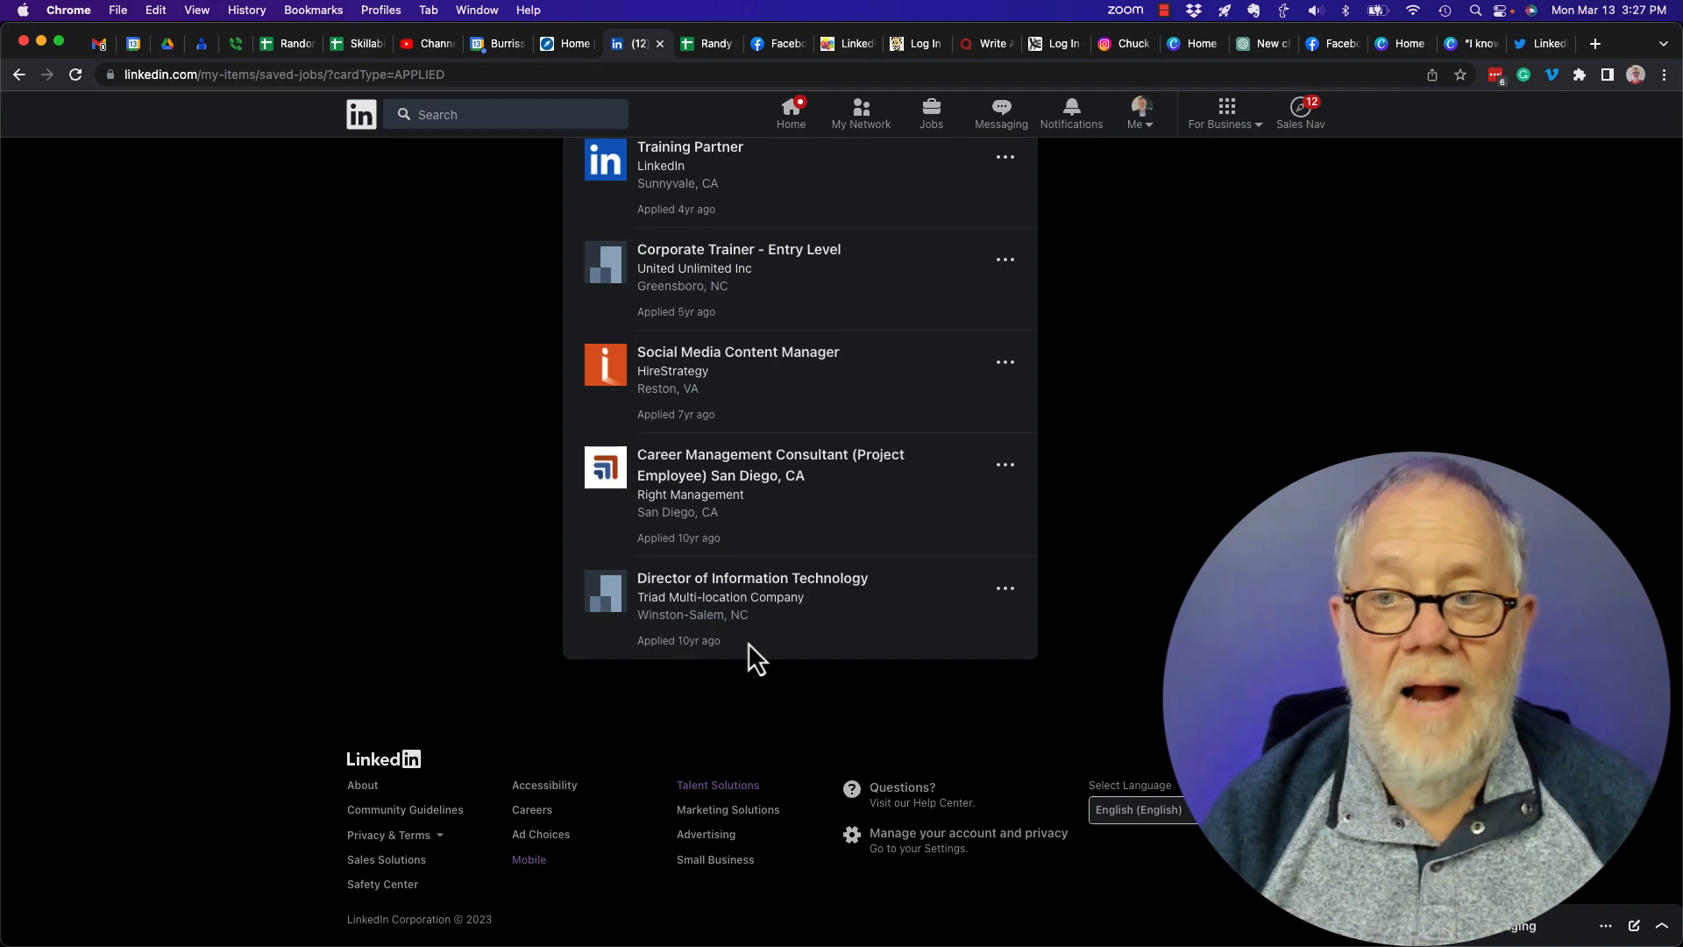
pyautogui.scroll(3)
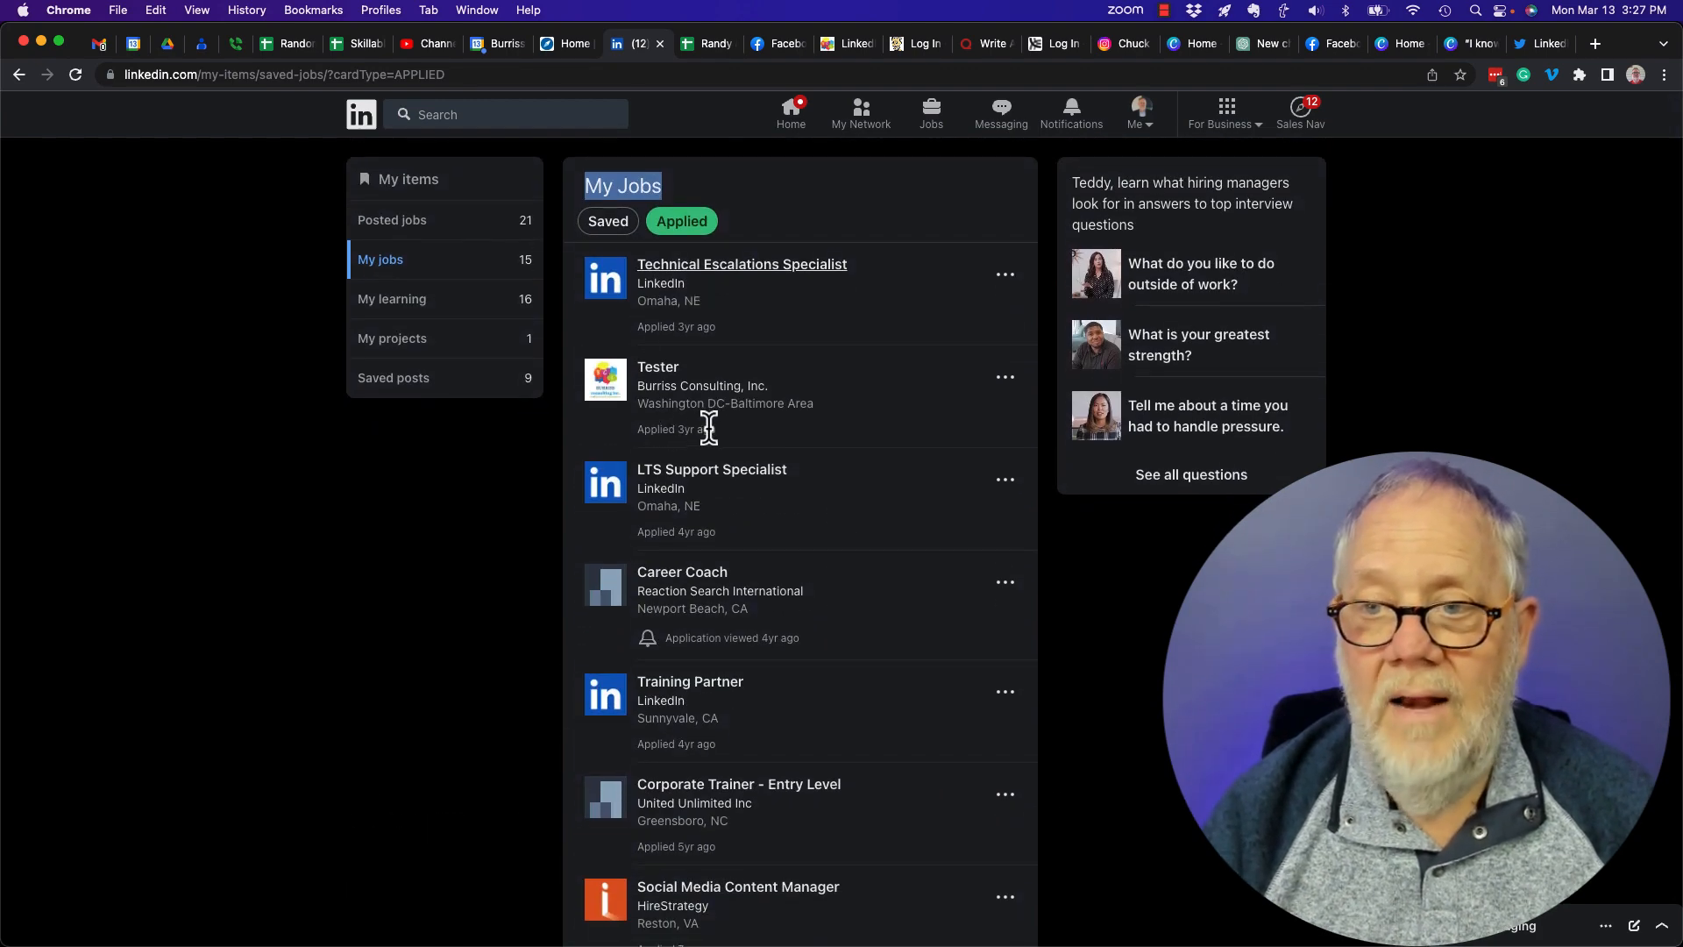
pyautogui.moveTo(799, 624)
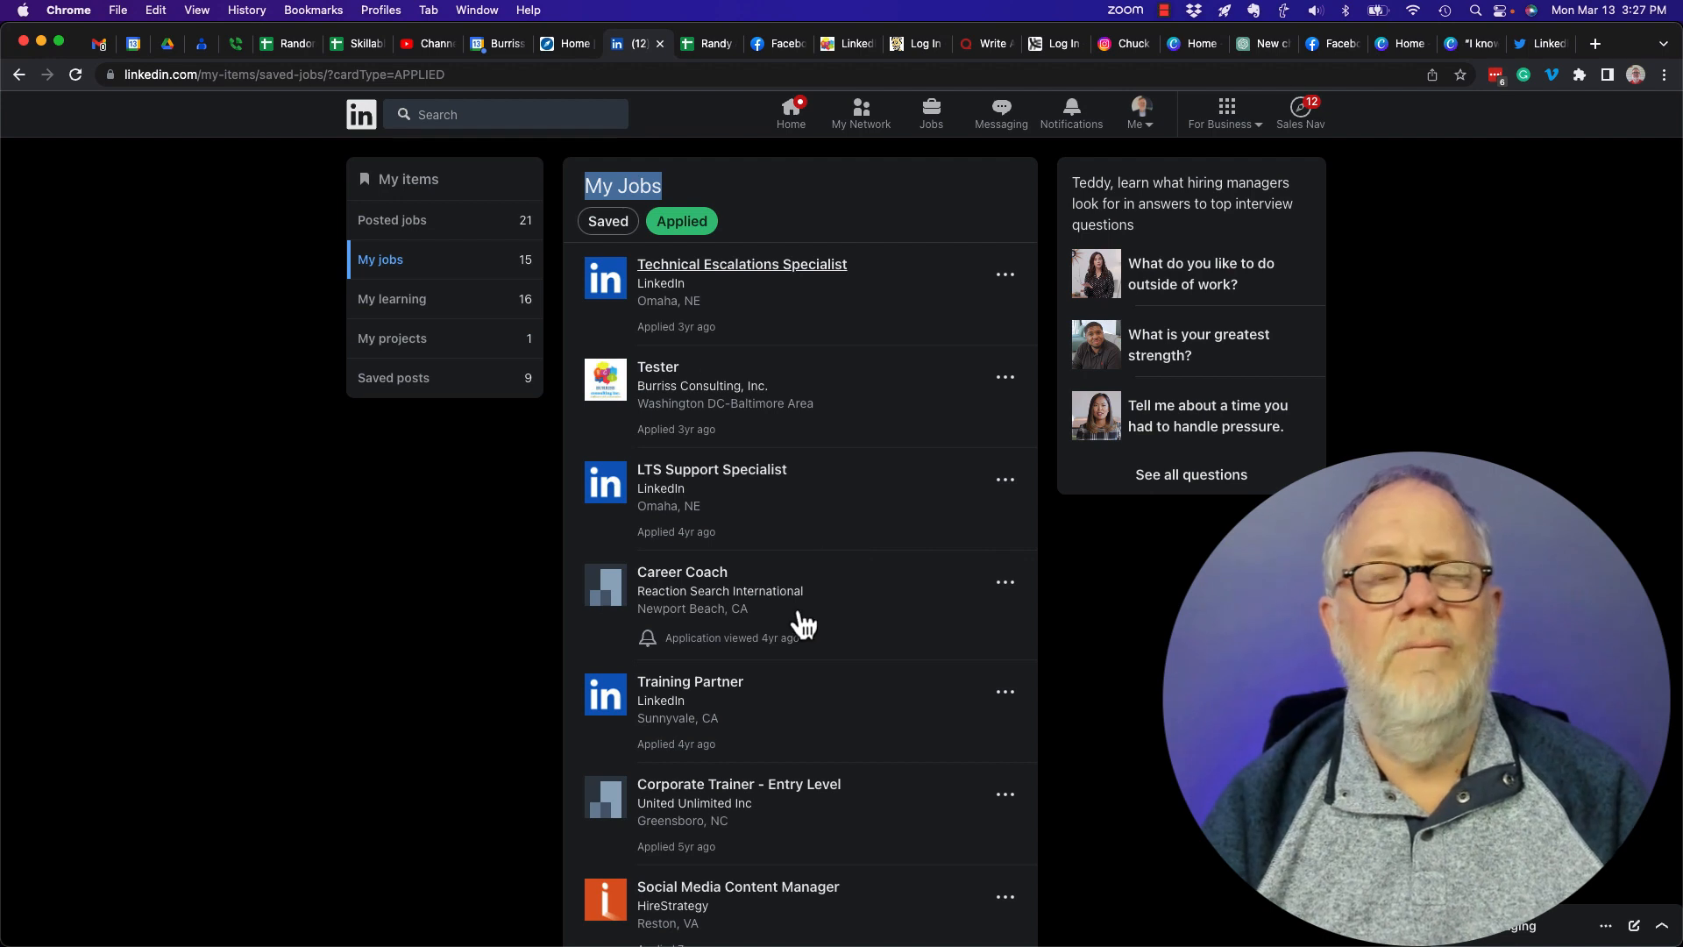
pyautogui.click(1007, 274)
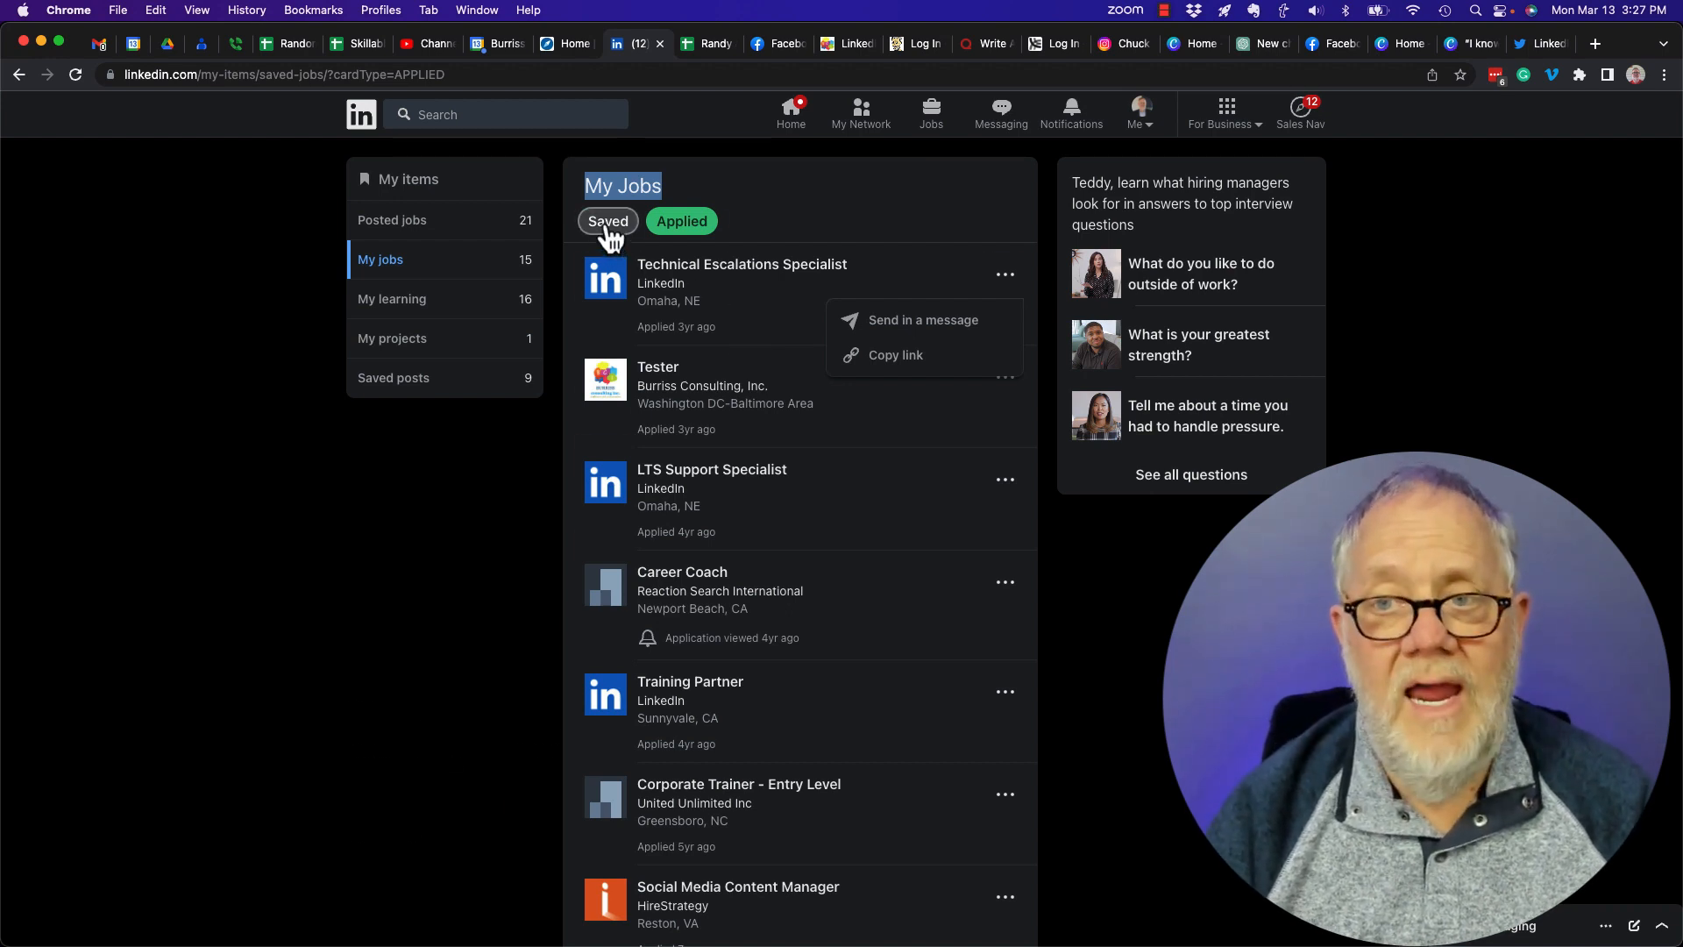
# - In the Saved list, unsave the Manufacturing Manager job via its options menu
pyautogui.click(606, 221)
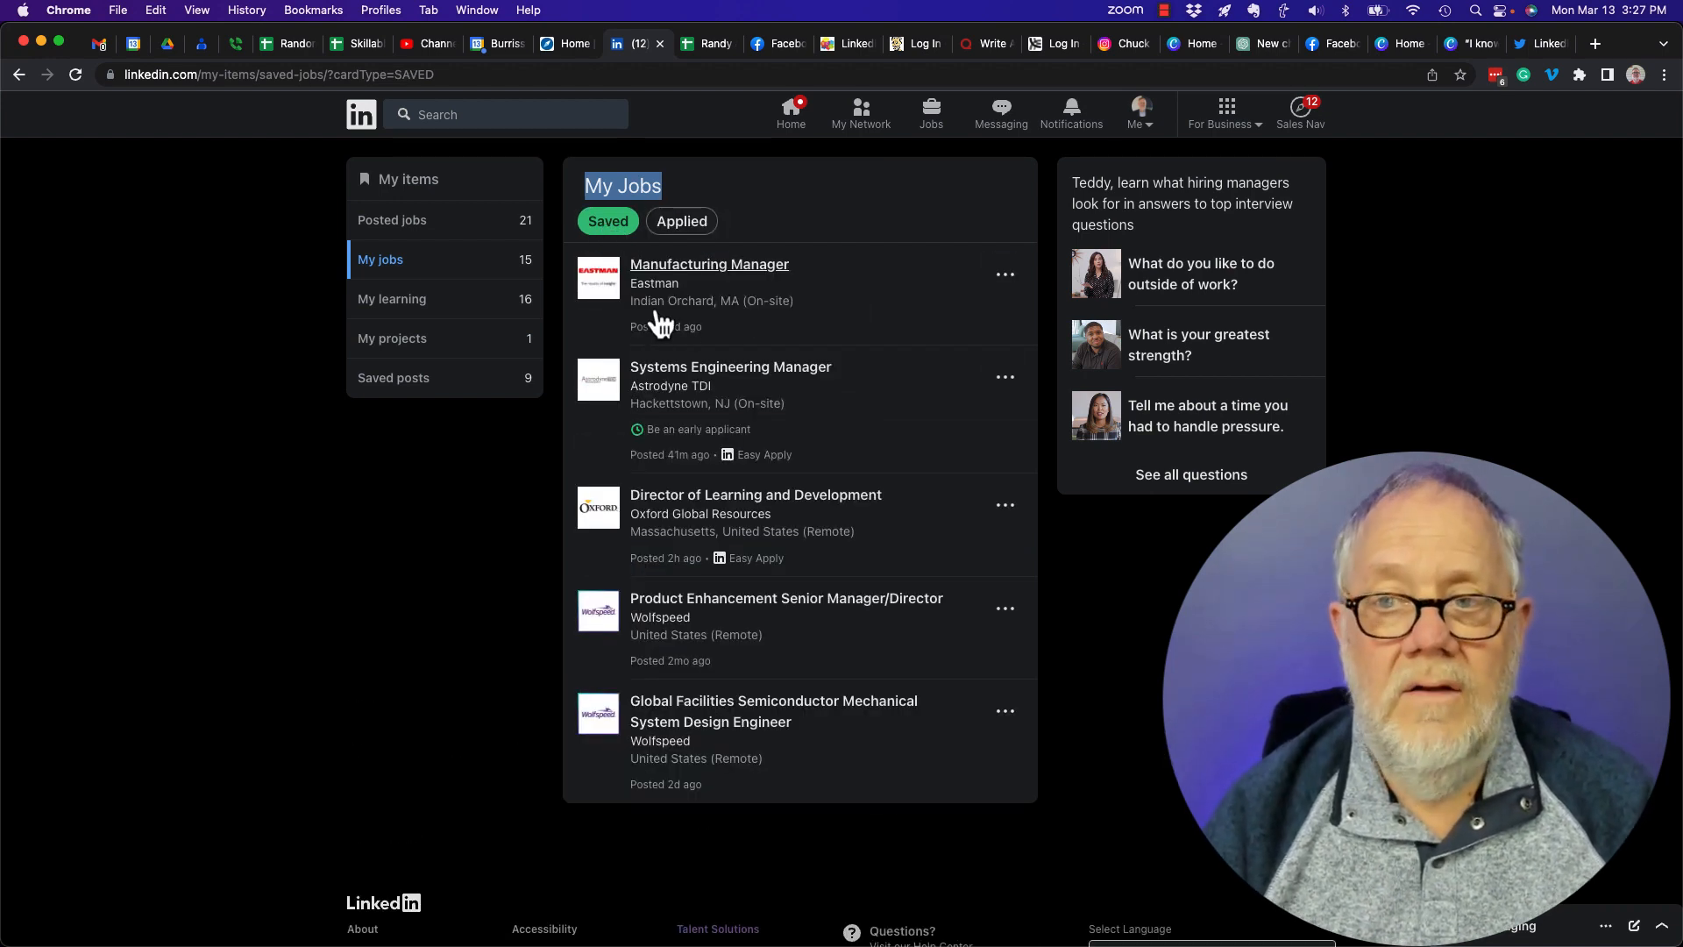
pyautogui.moveTo(554, 382)
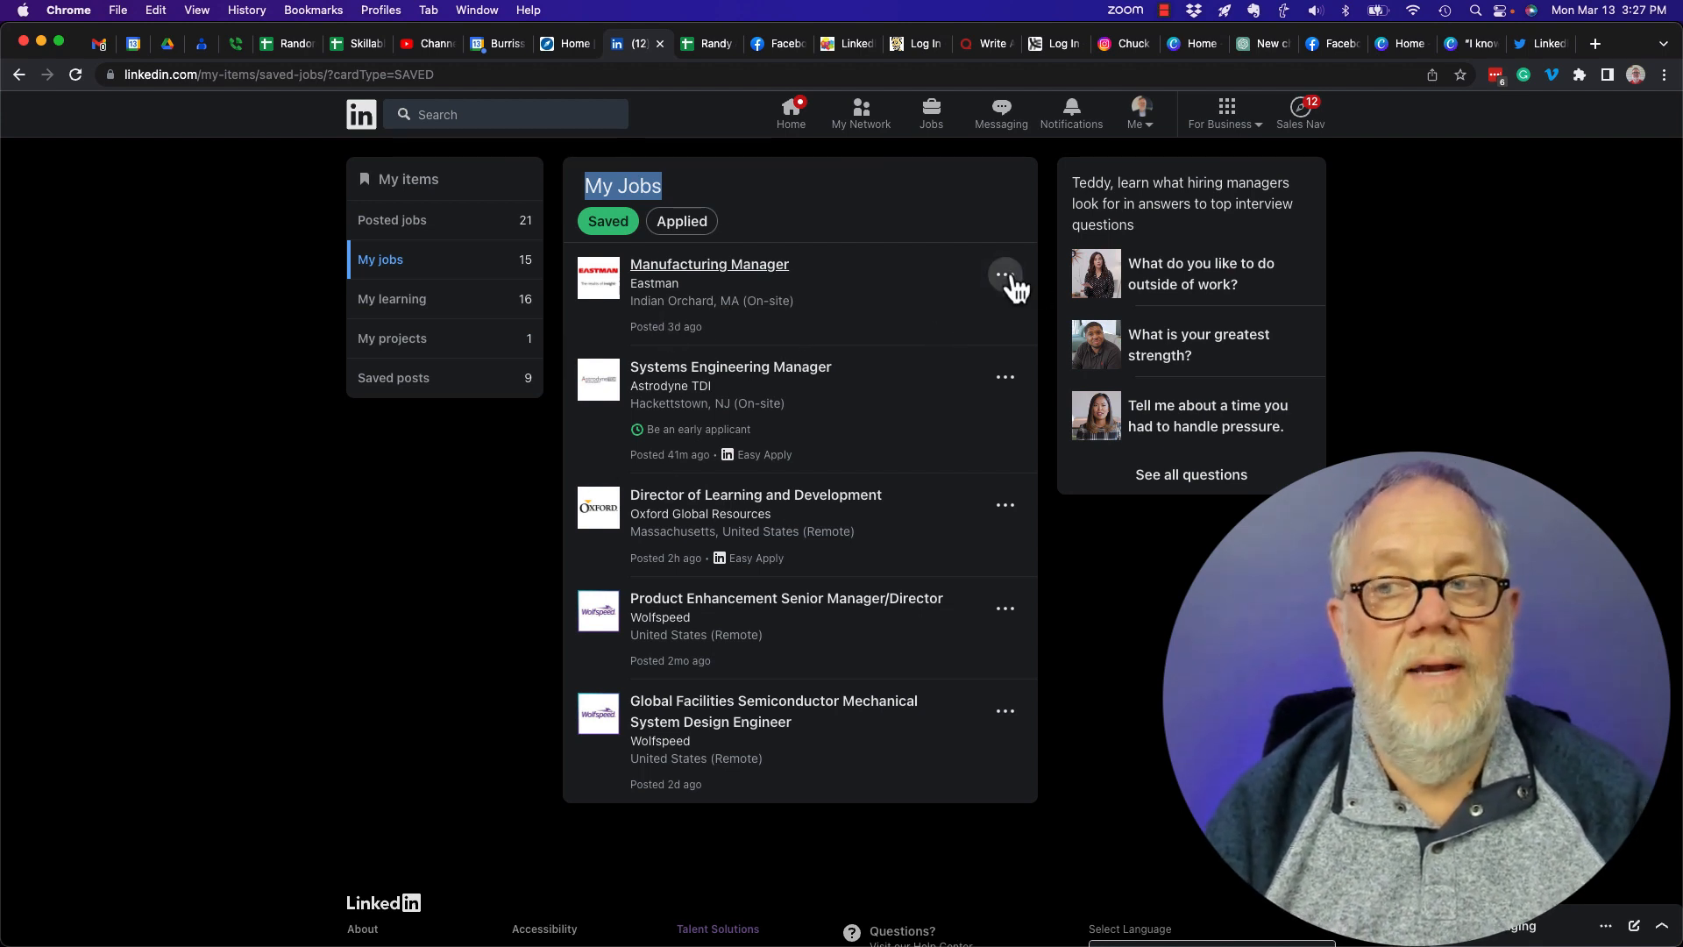
pyautogui.click(1006, 274)
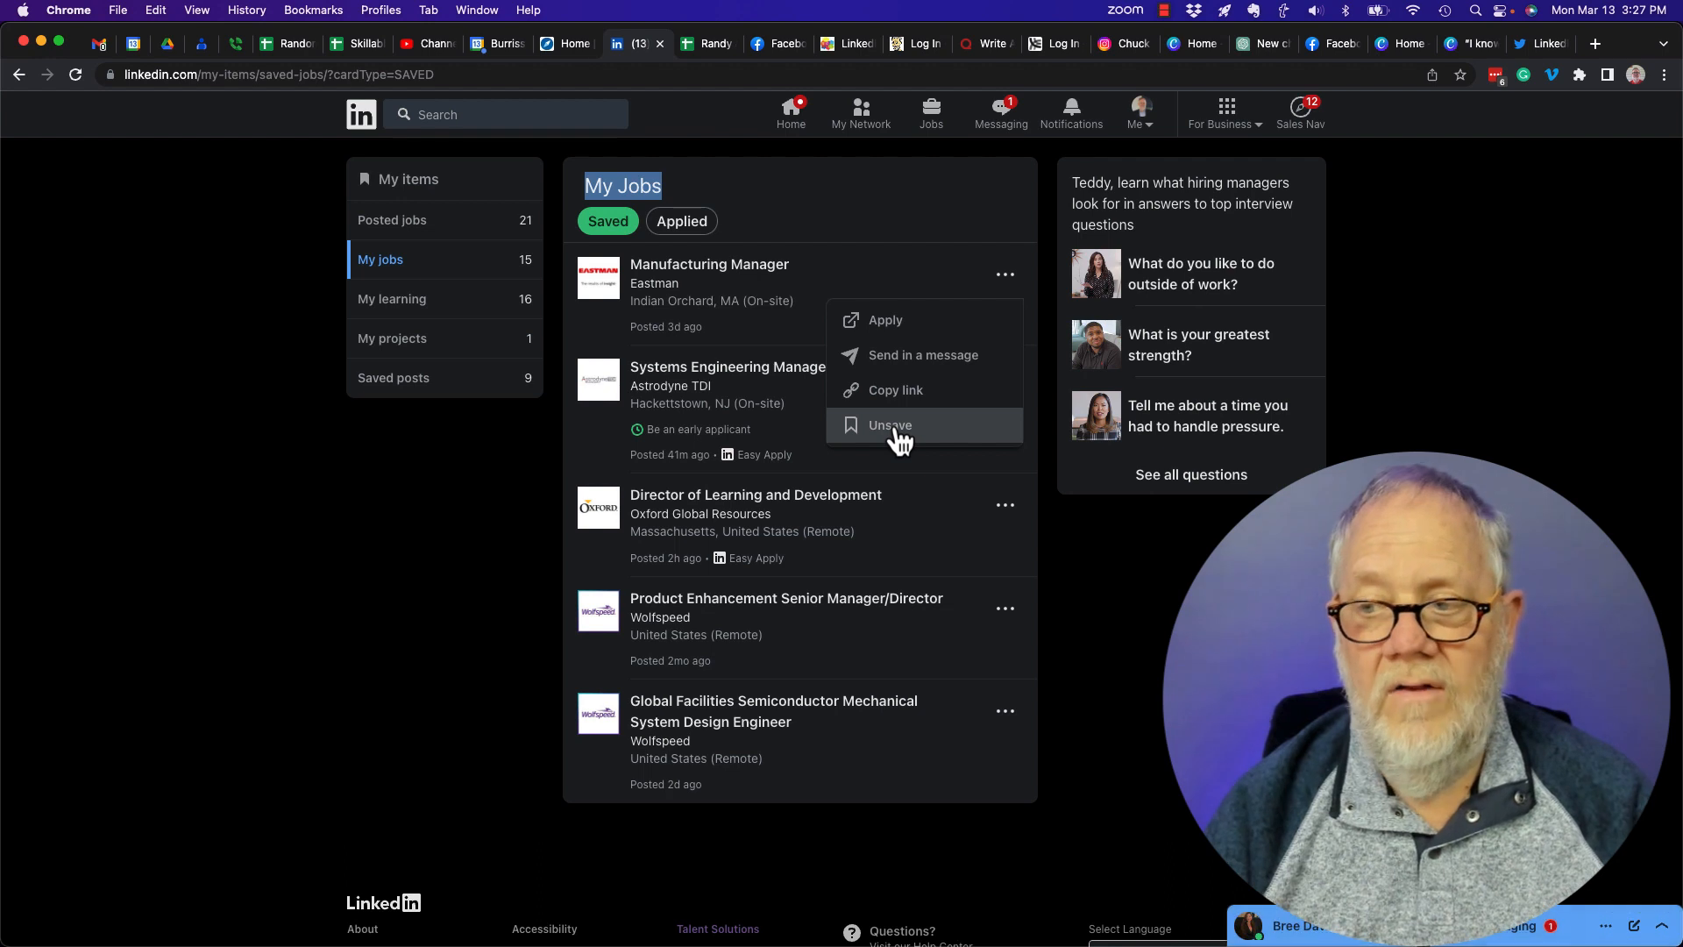
pyautogui.click(889, 425)
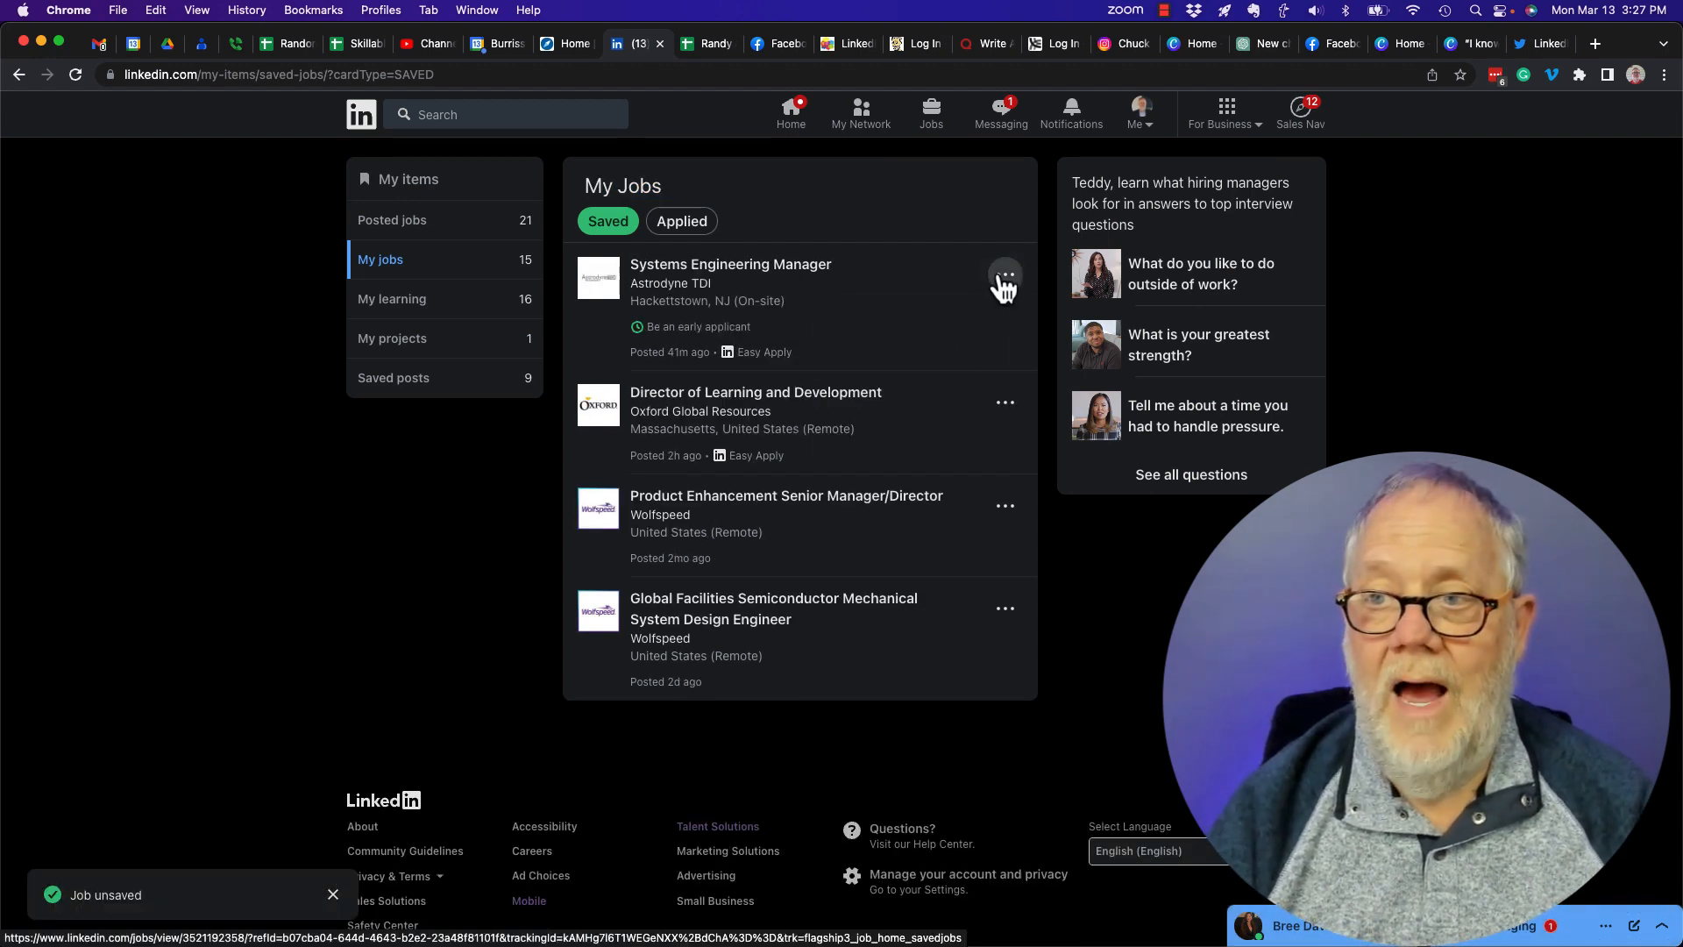
pyautogui.click(1006, 278)
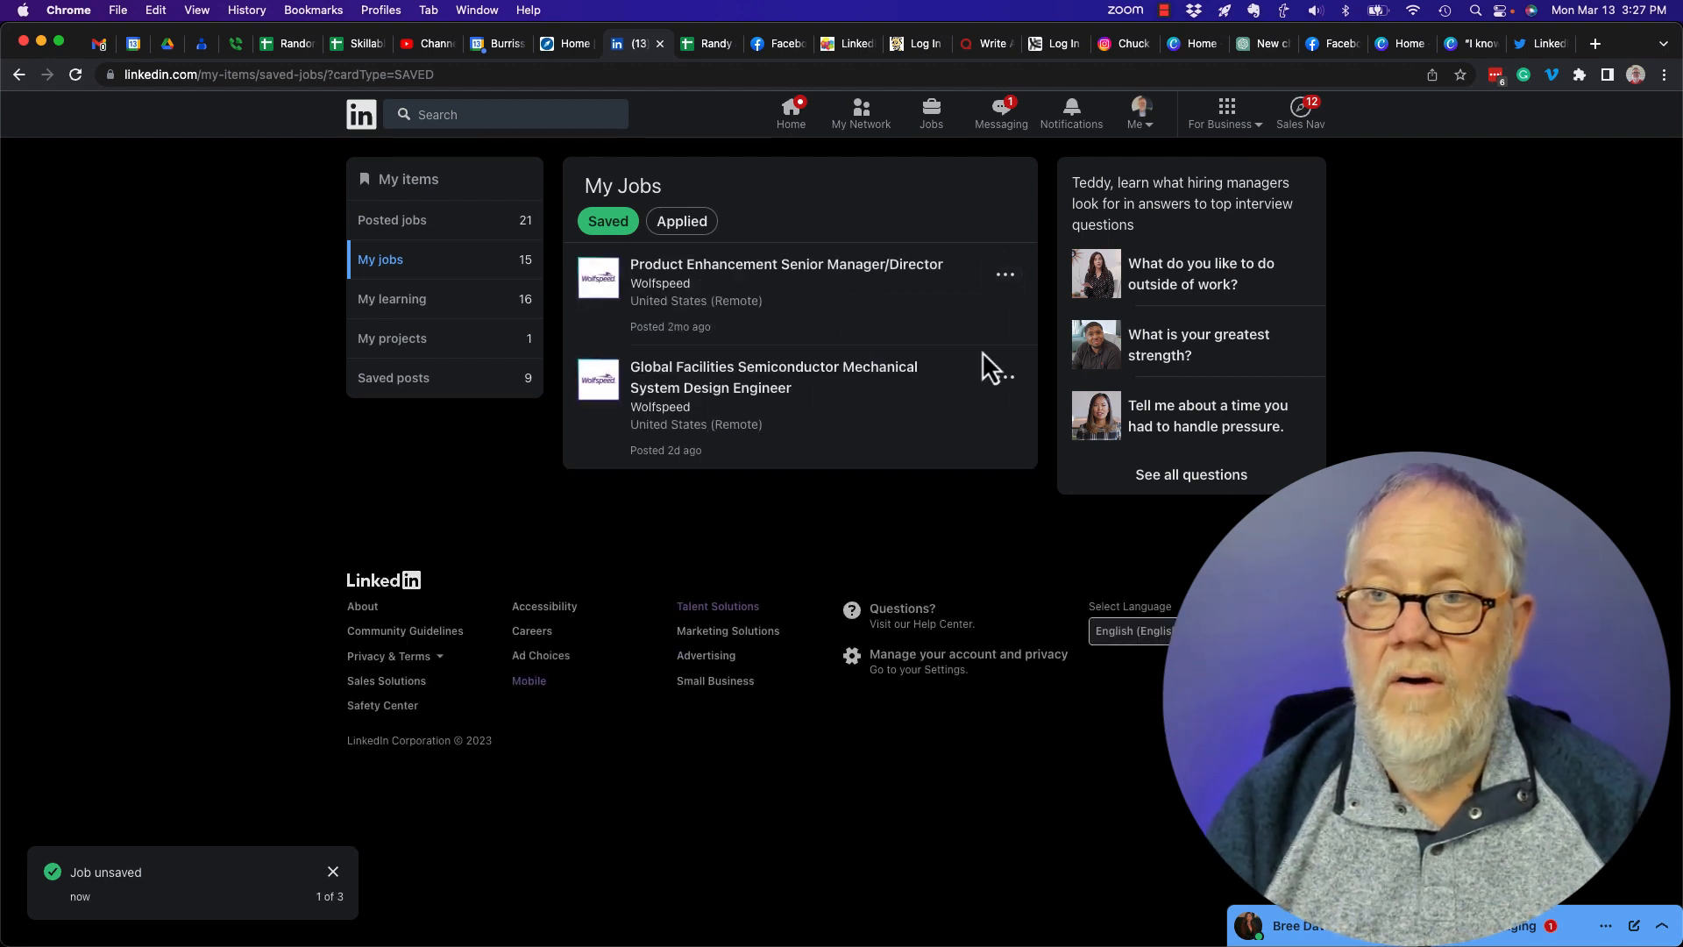
# - Unsave the Global Facilities engineer and Product Enhancement Senior Manager/Director jobs, emptying the list
pyautogui.click(1005, 375)
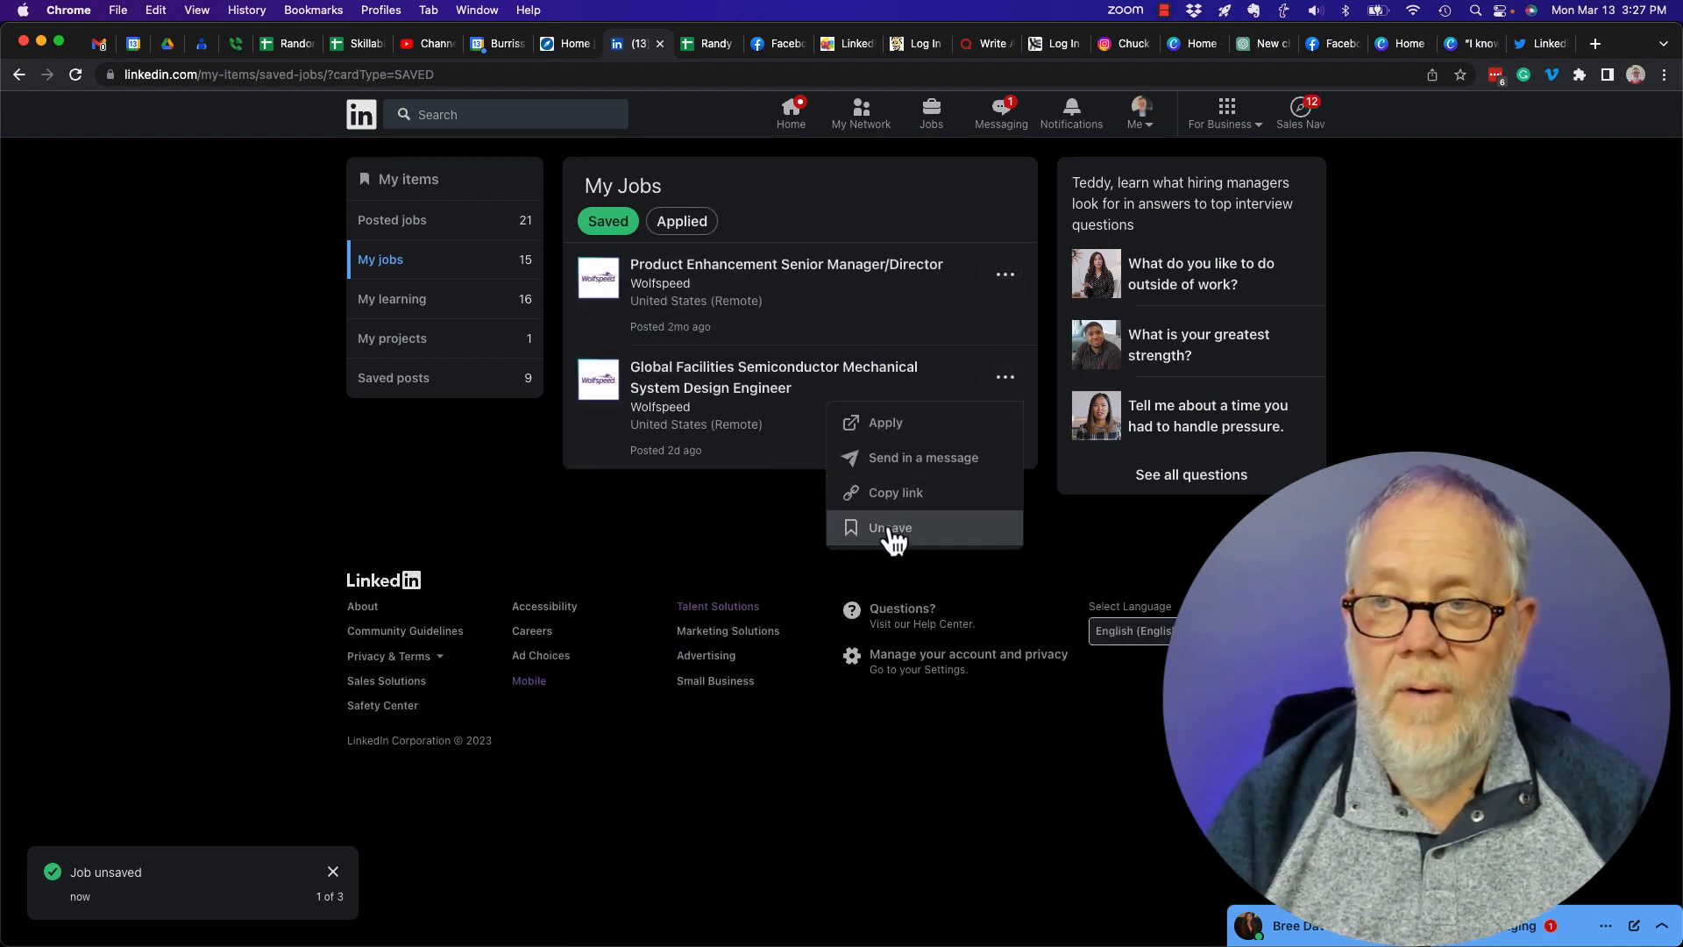
pyautogui.click(889, 528)
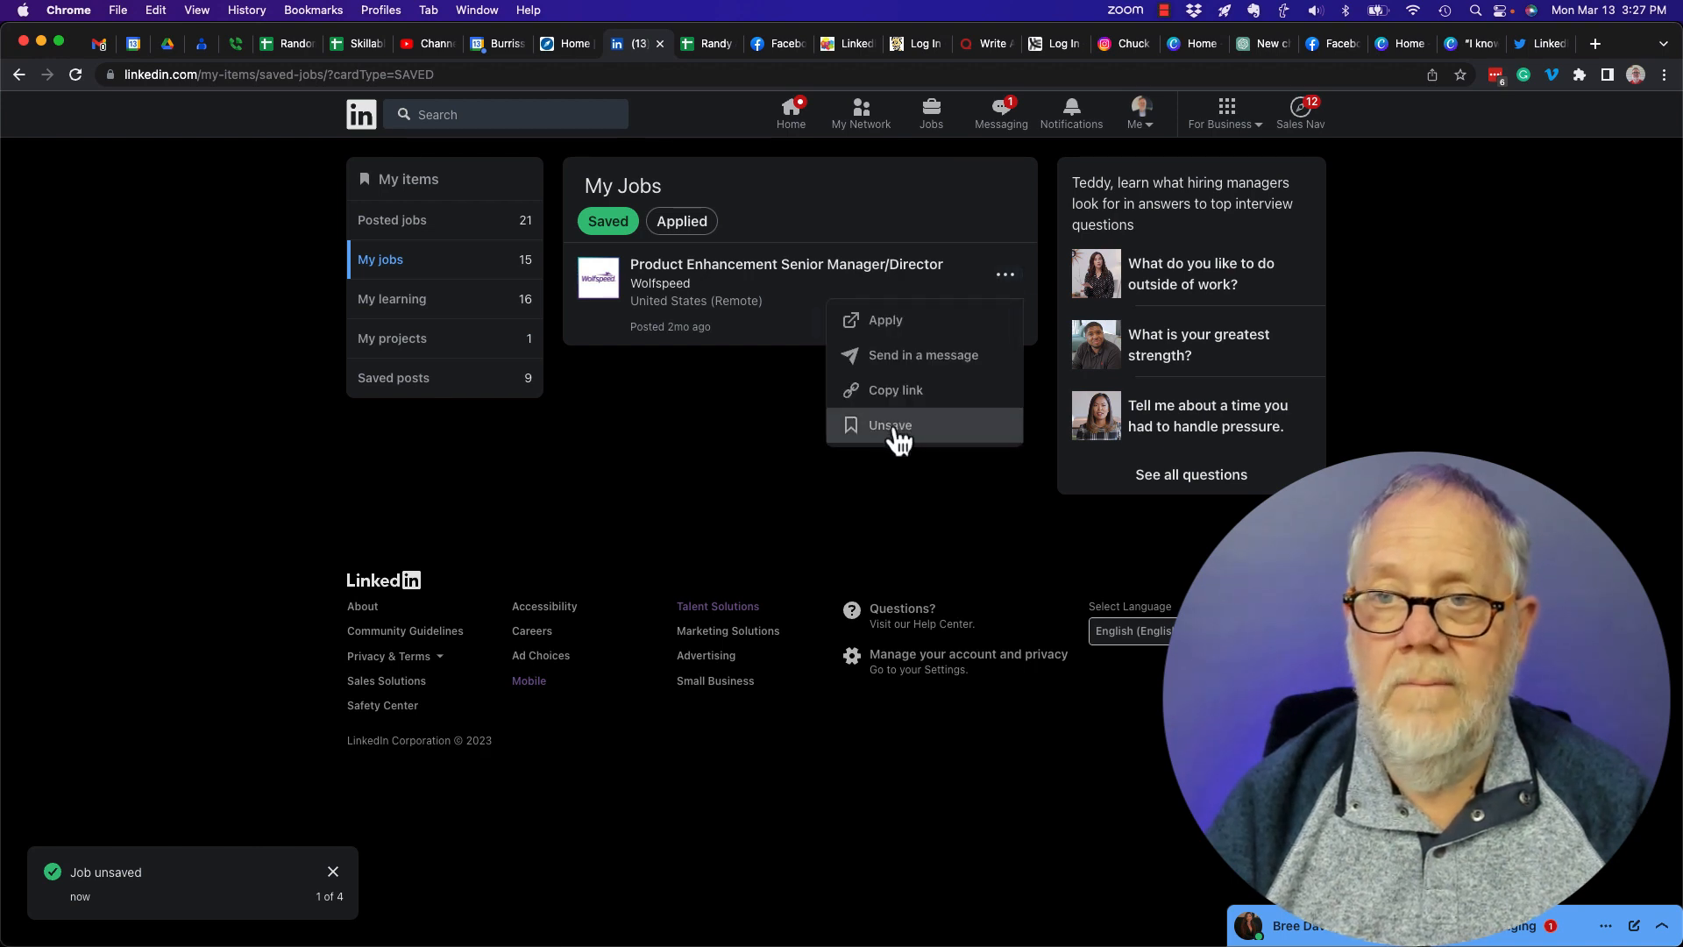
pyautogui.click(889, 424)
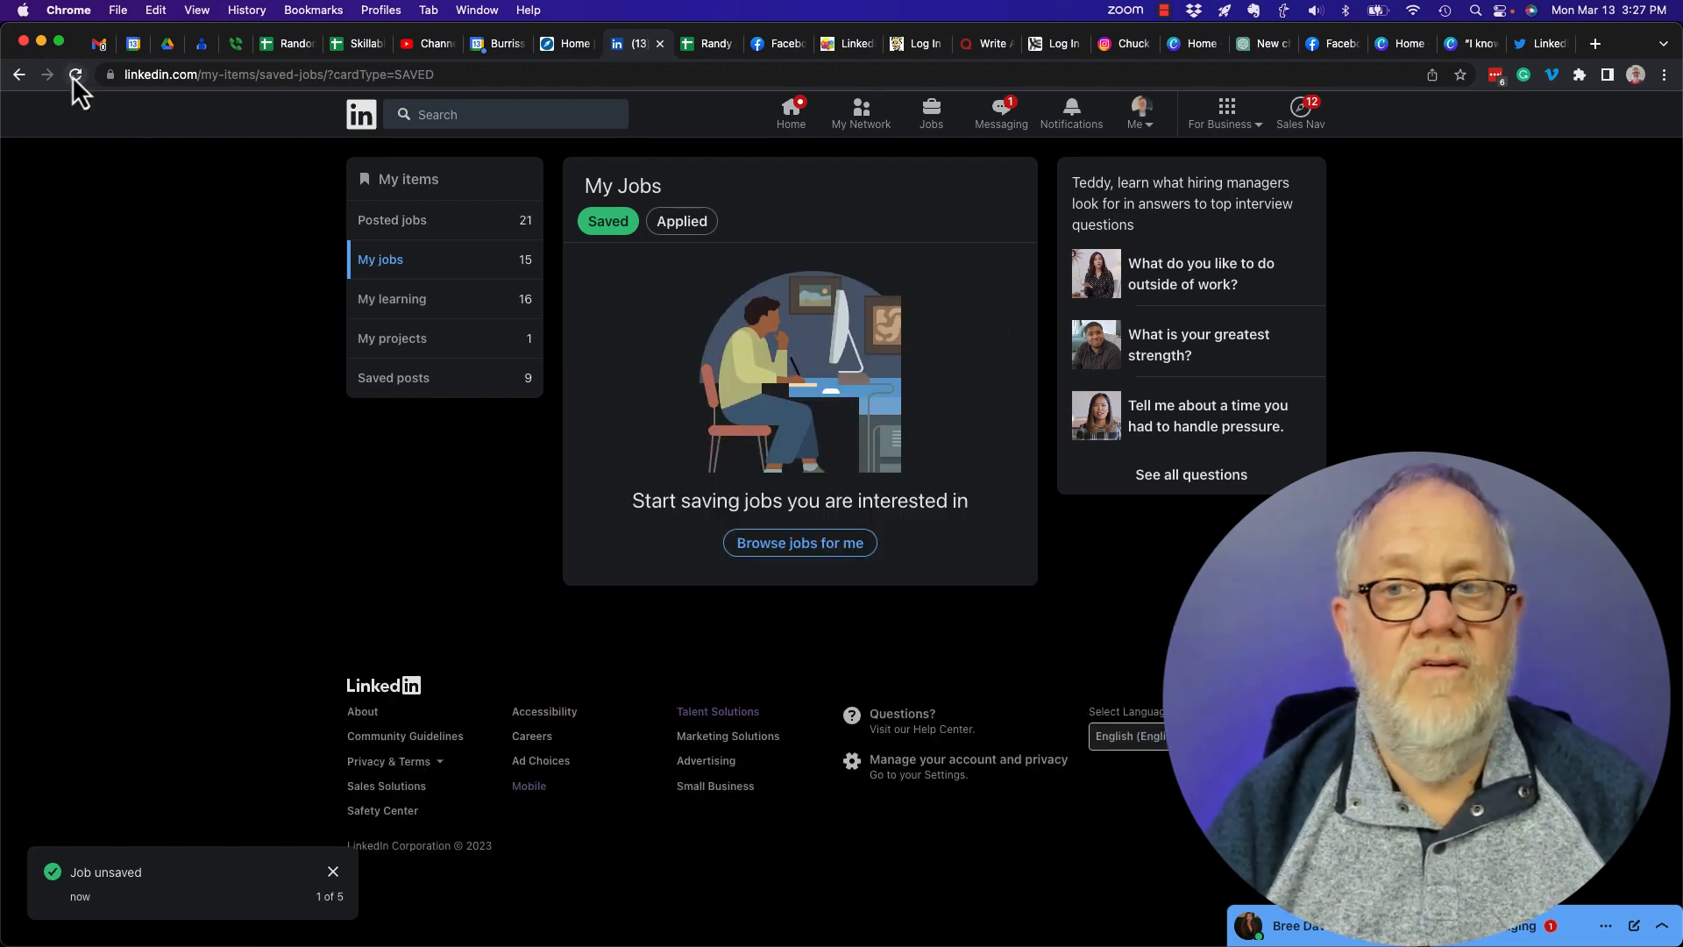
# - Refresh My Jobs showing only Applied, return to the manger search and view Eaton Supply Chain Manager
pyautogui.click(680, 221)
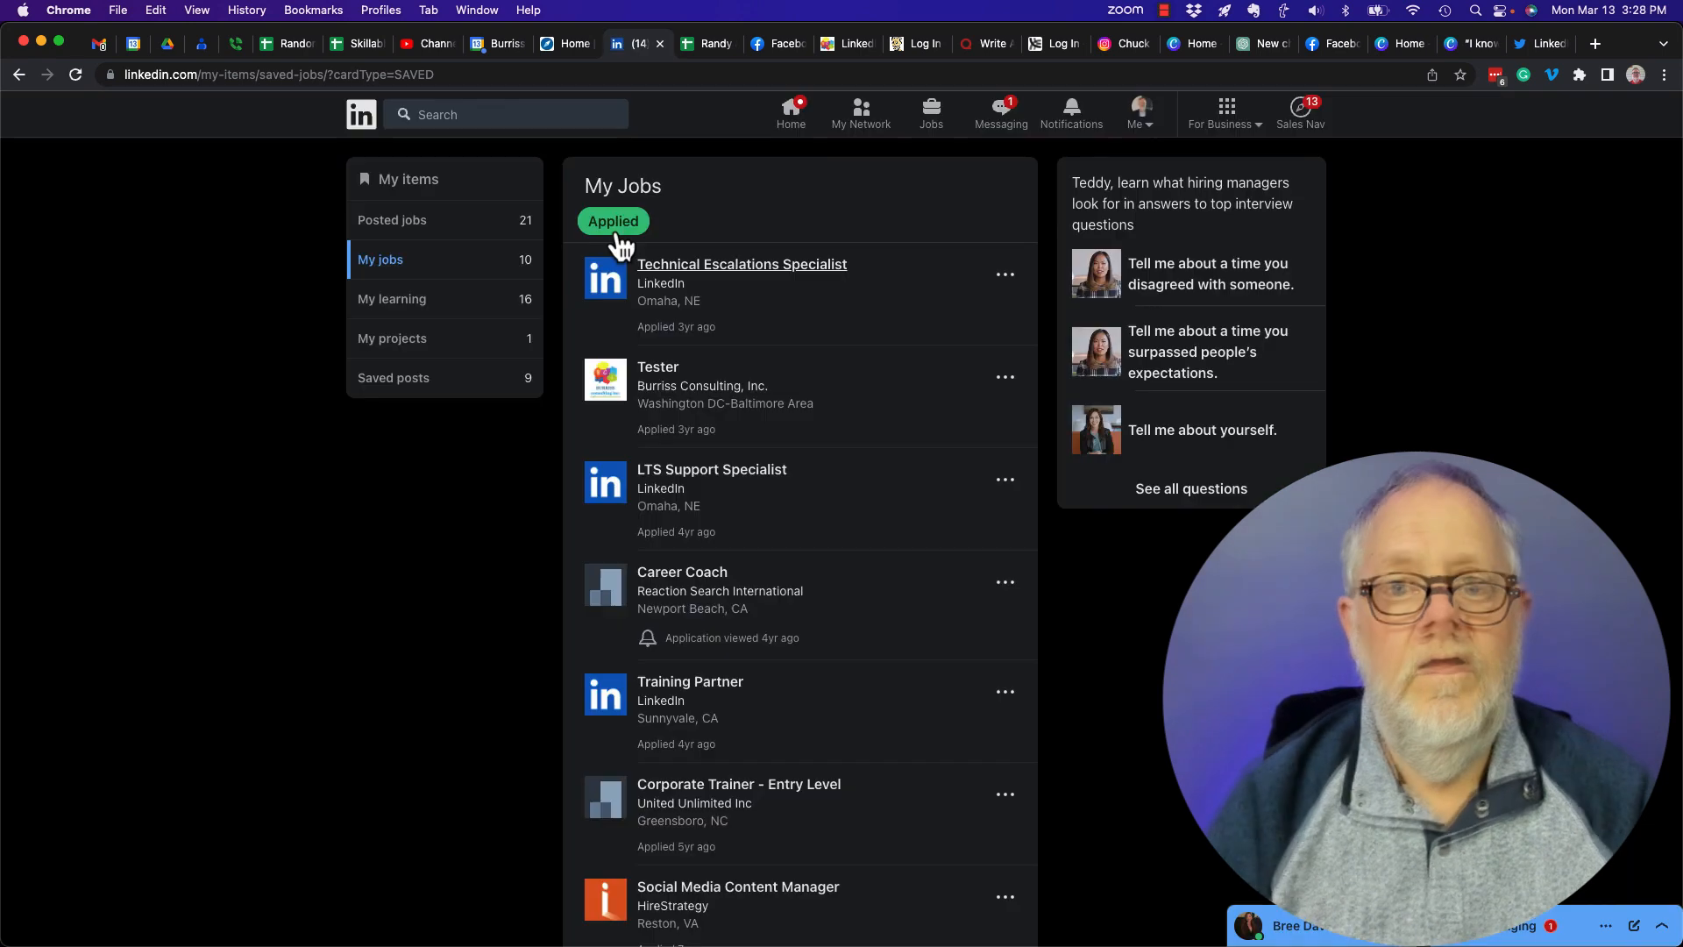
pyautogui.moveTo(655, 237)
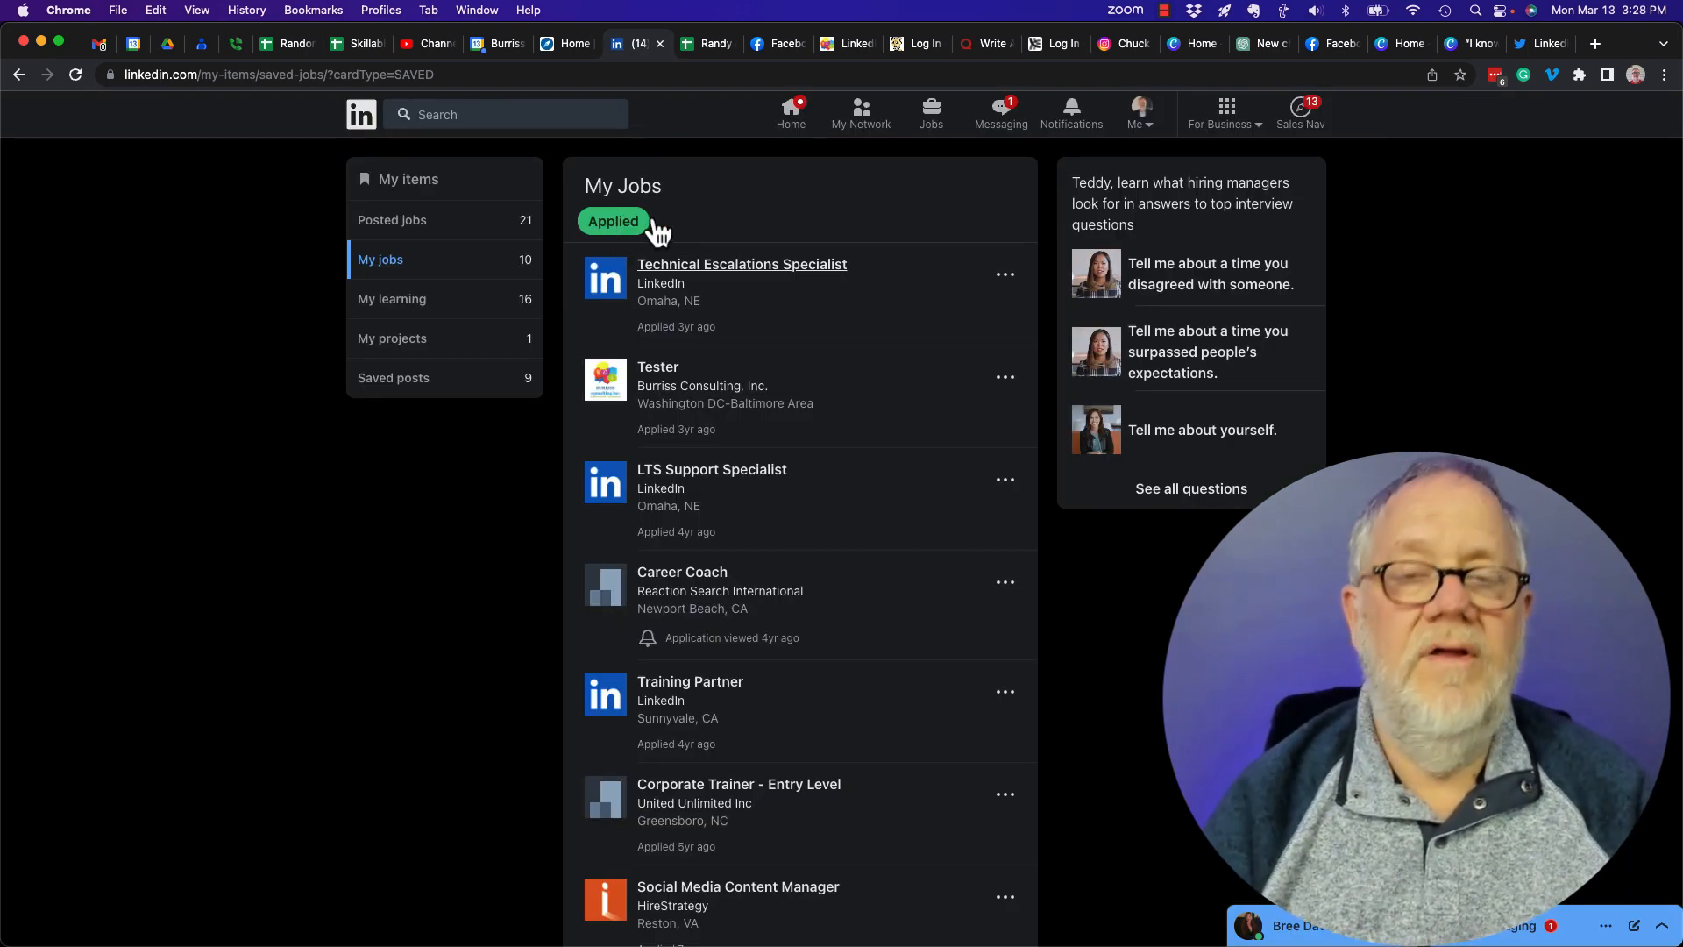
pyautogui.click(931, 108)
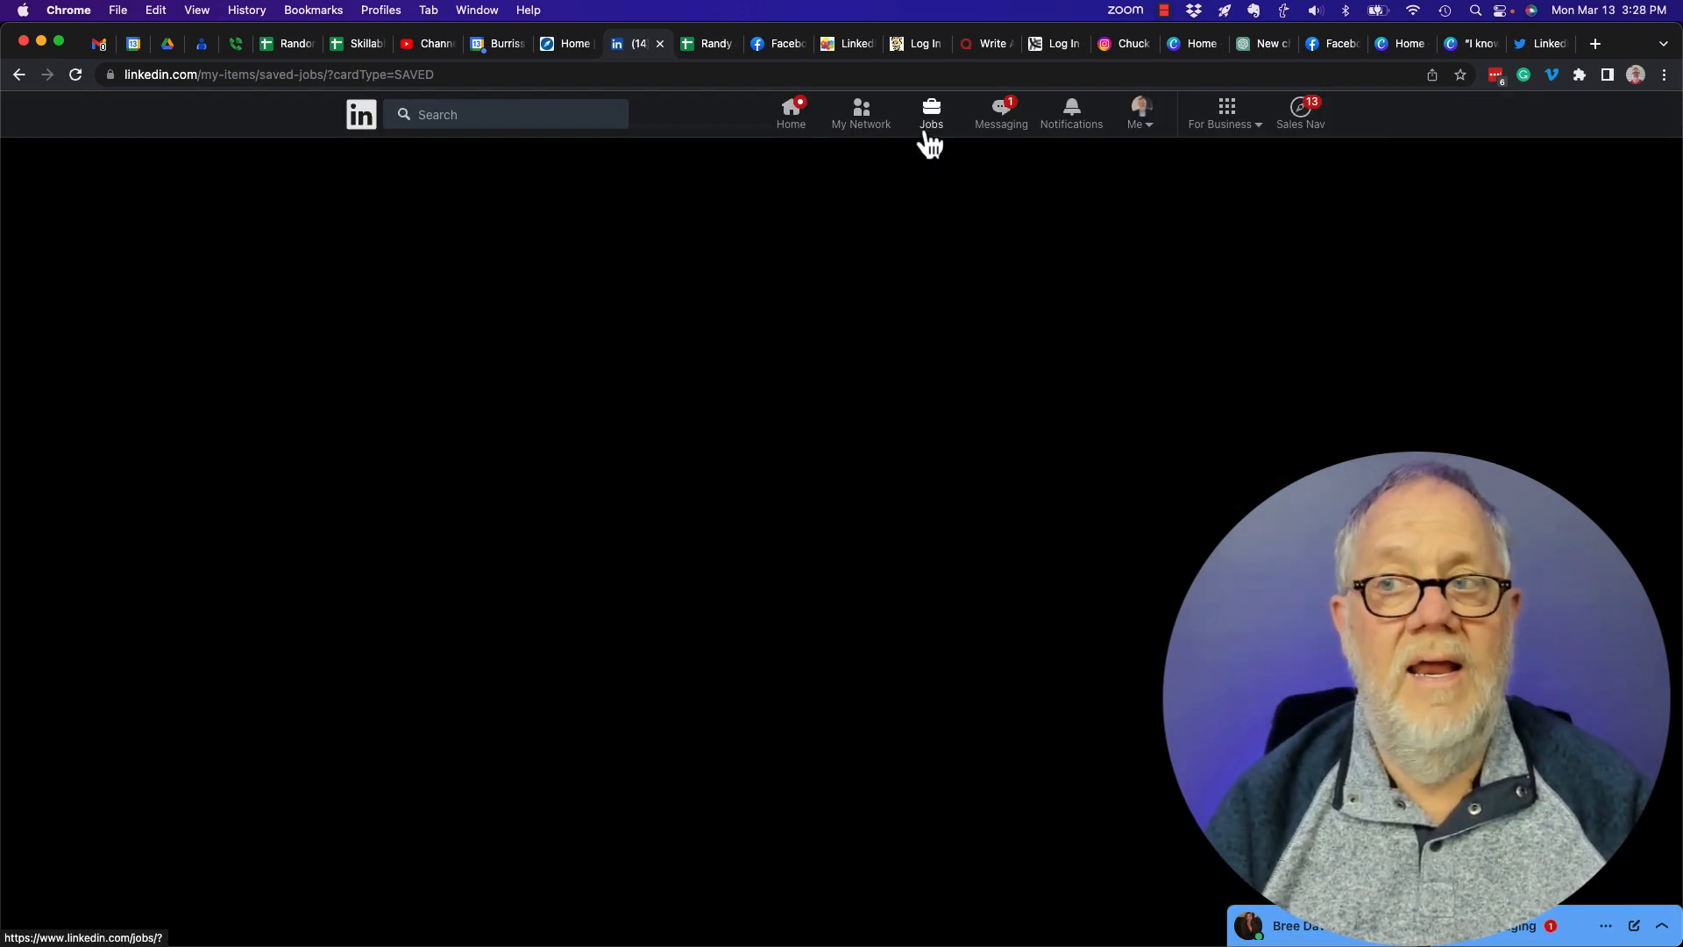
pyautogui.click(931, 109)
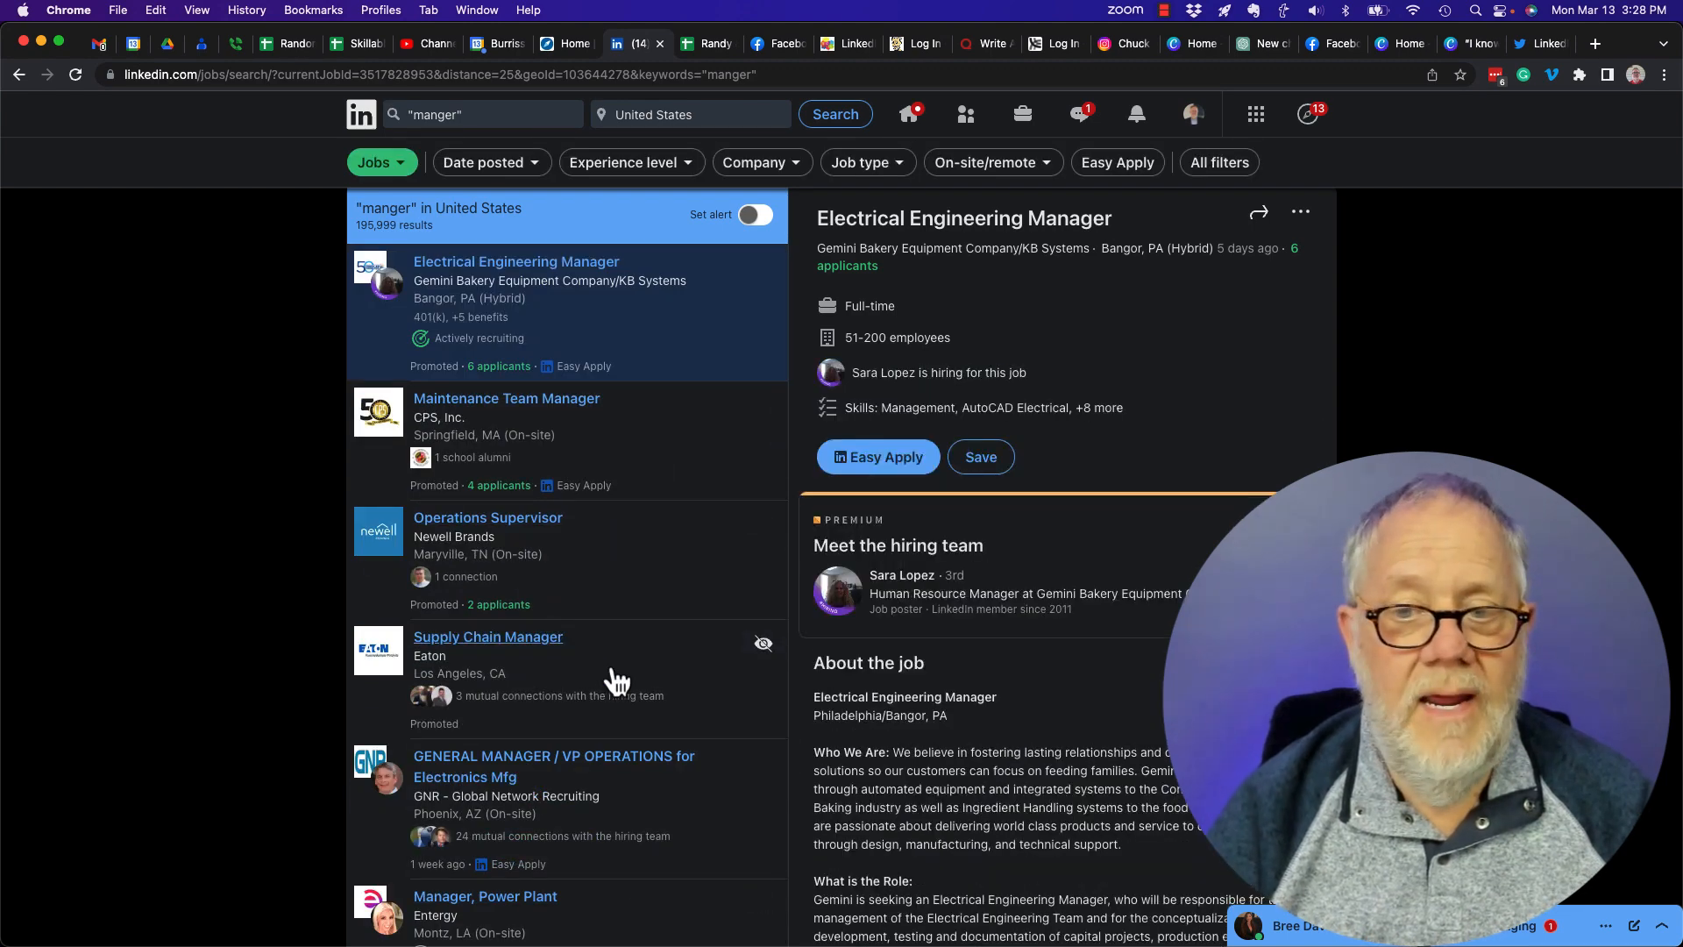
pyautogui.click(488, 637)
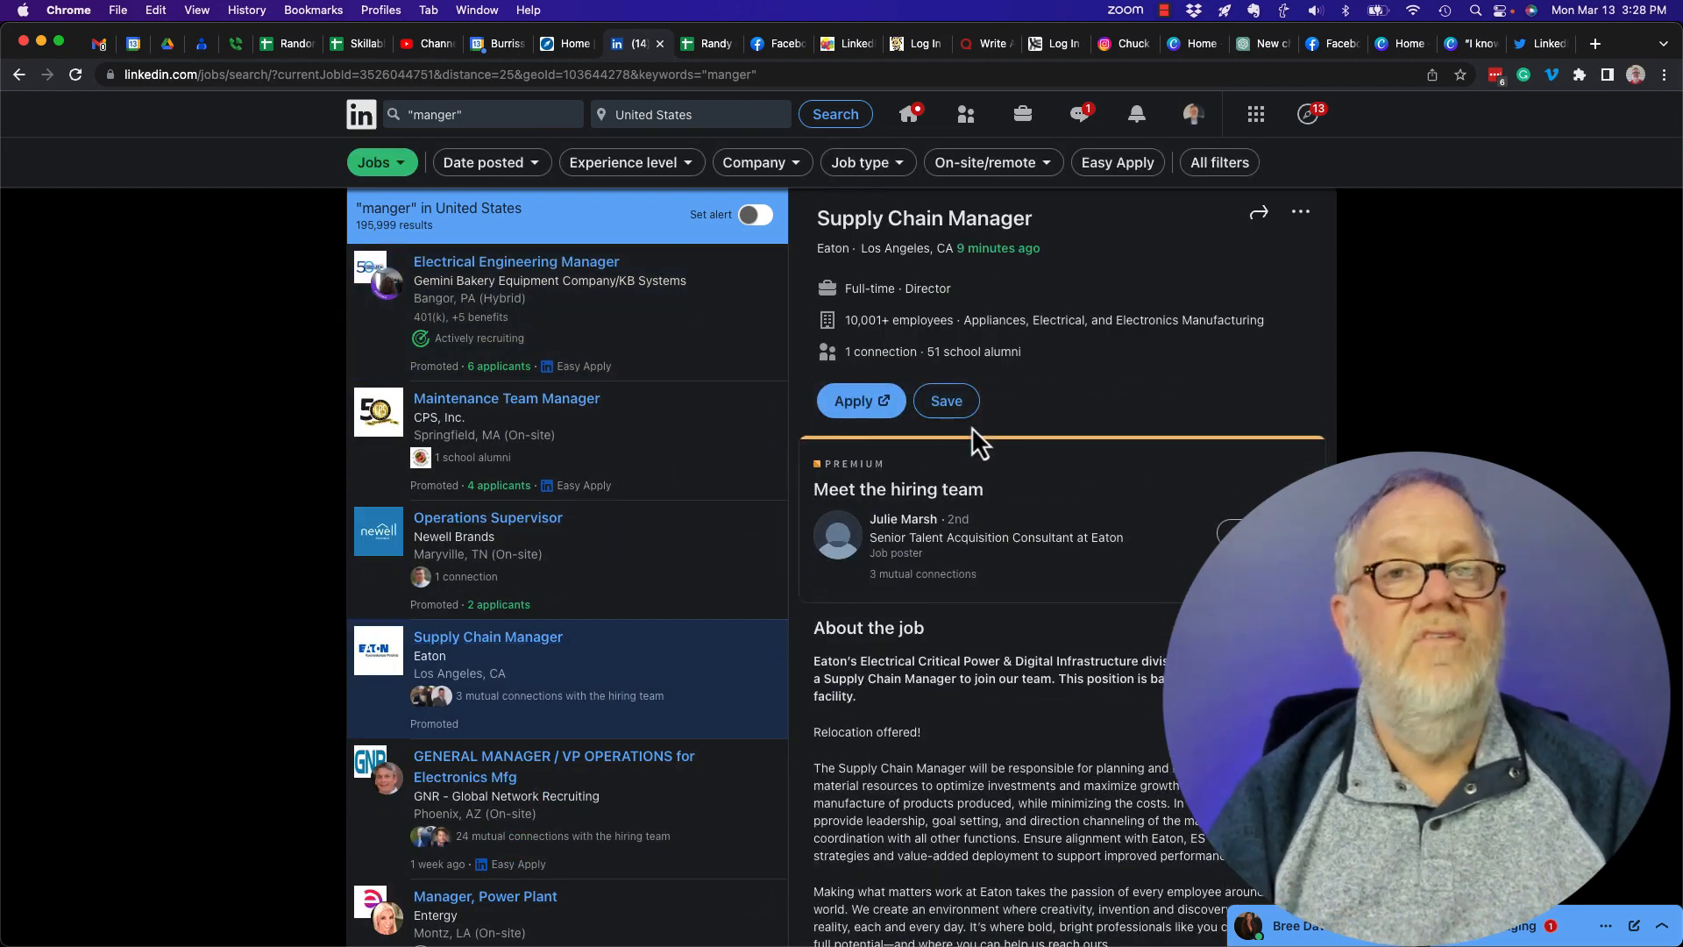